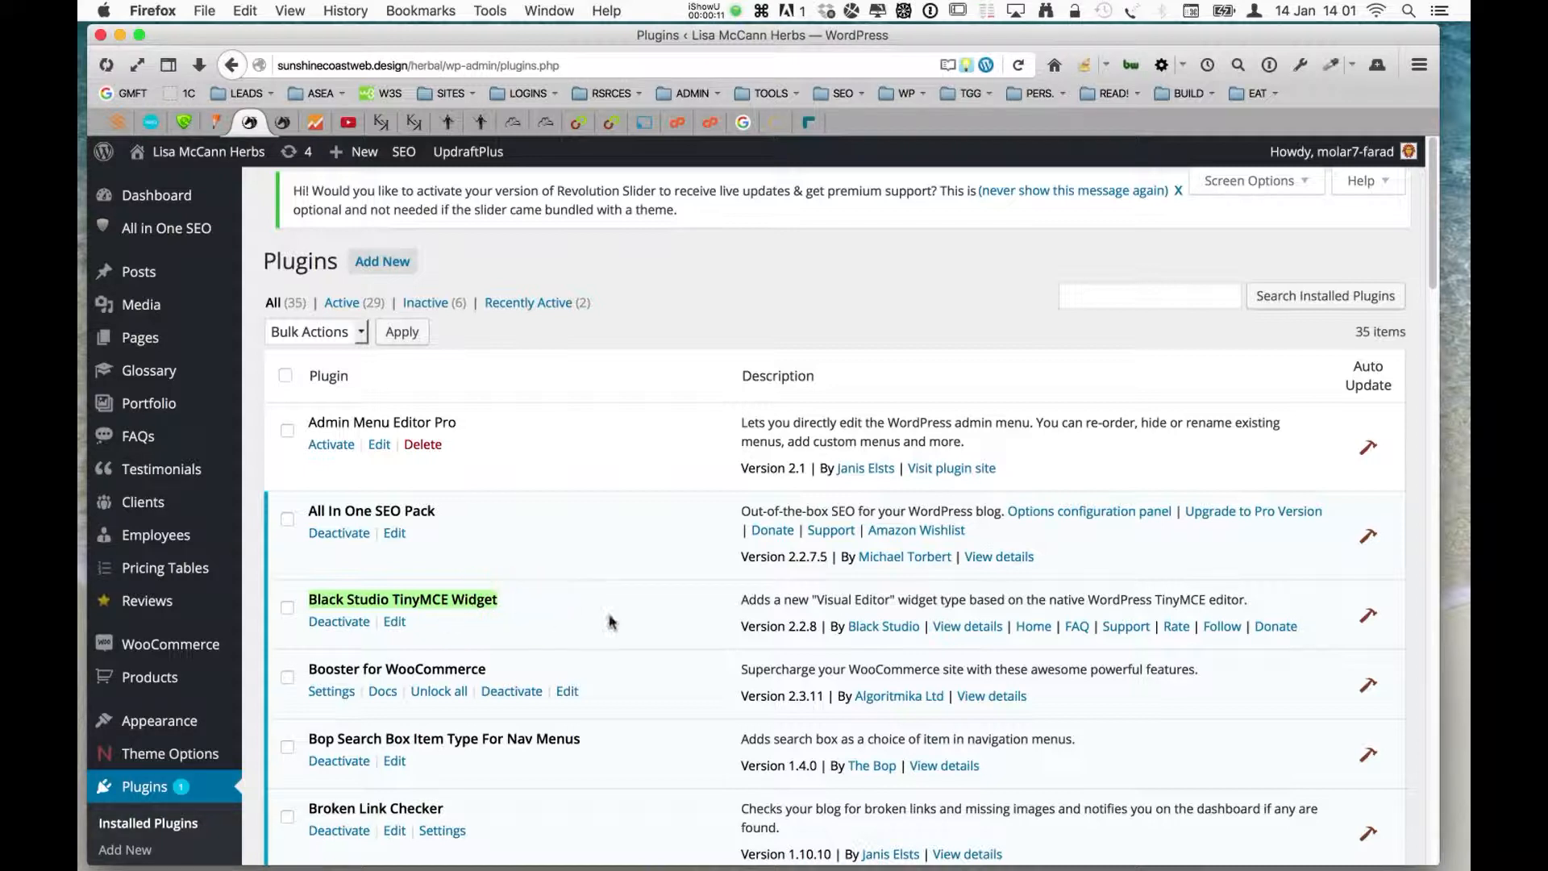
mouse_move(588, 628)
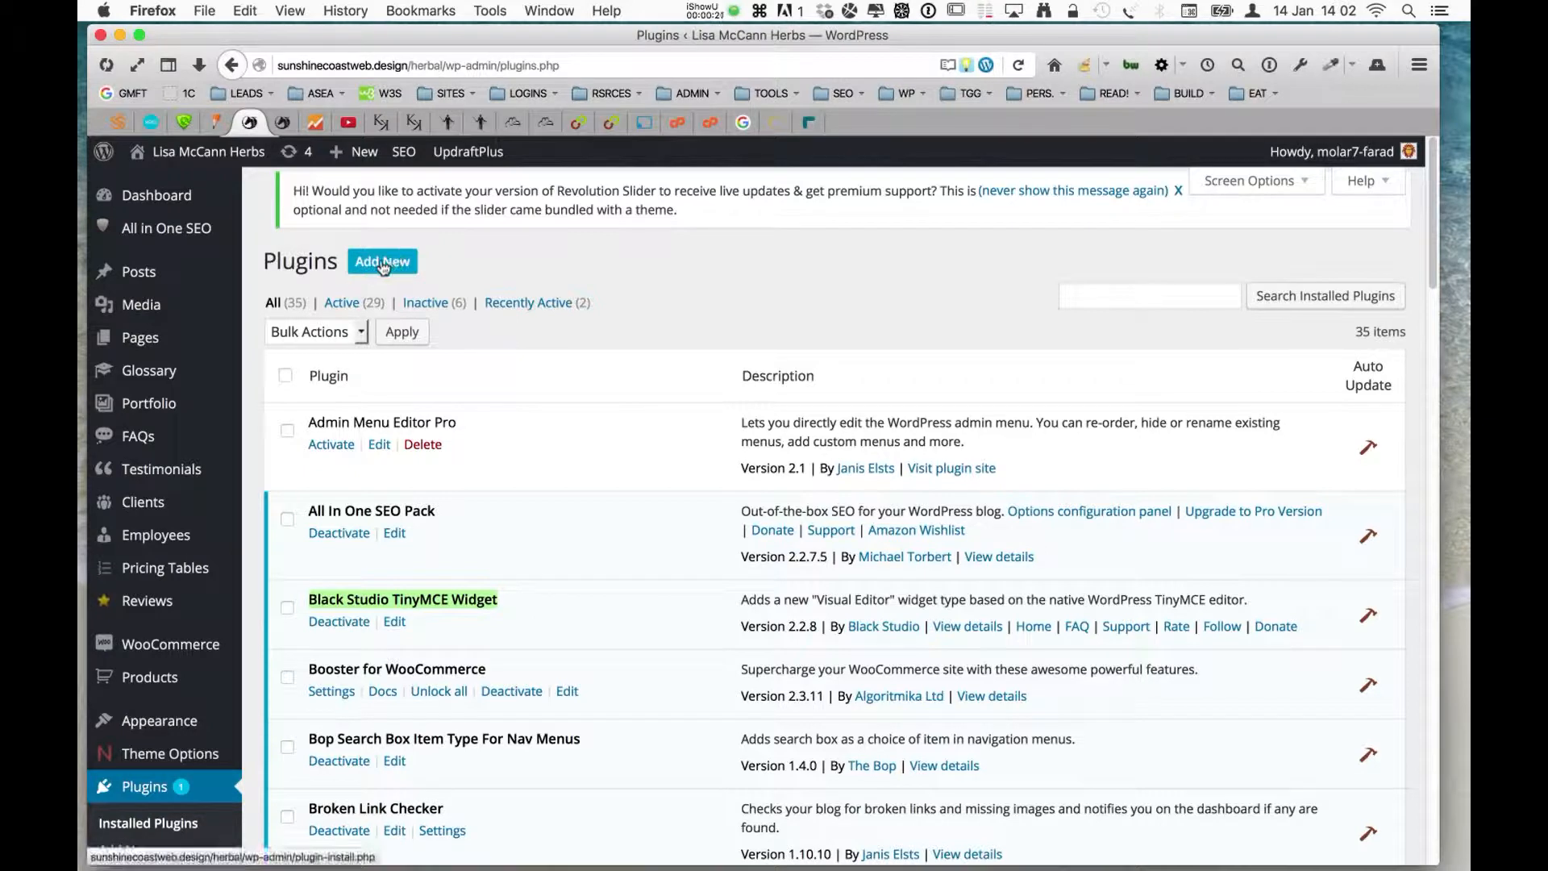
Go from the installed plugins list to the Add New plugins page
click(382, 261)
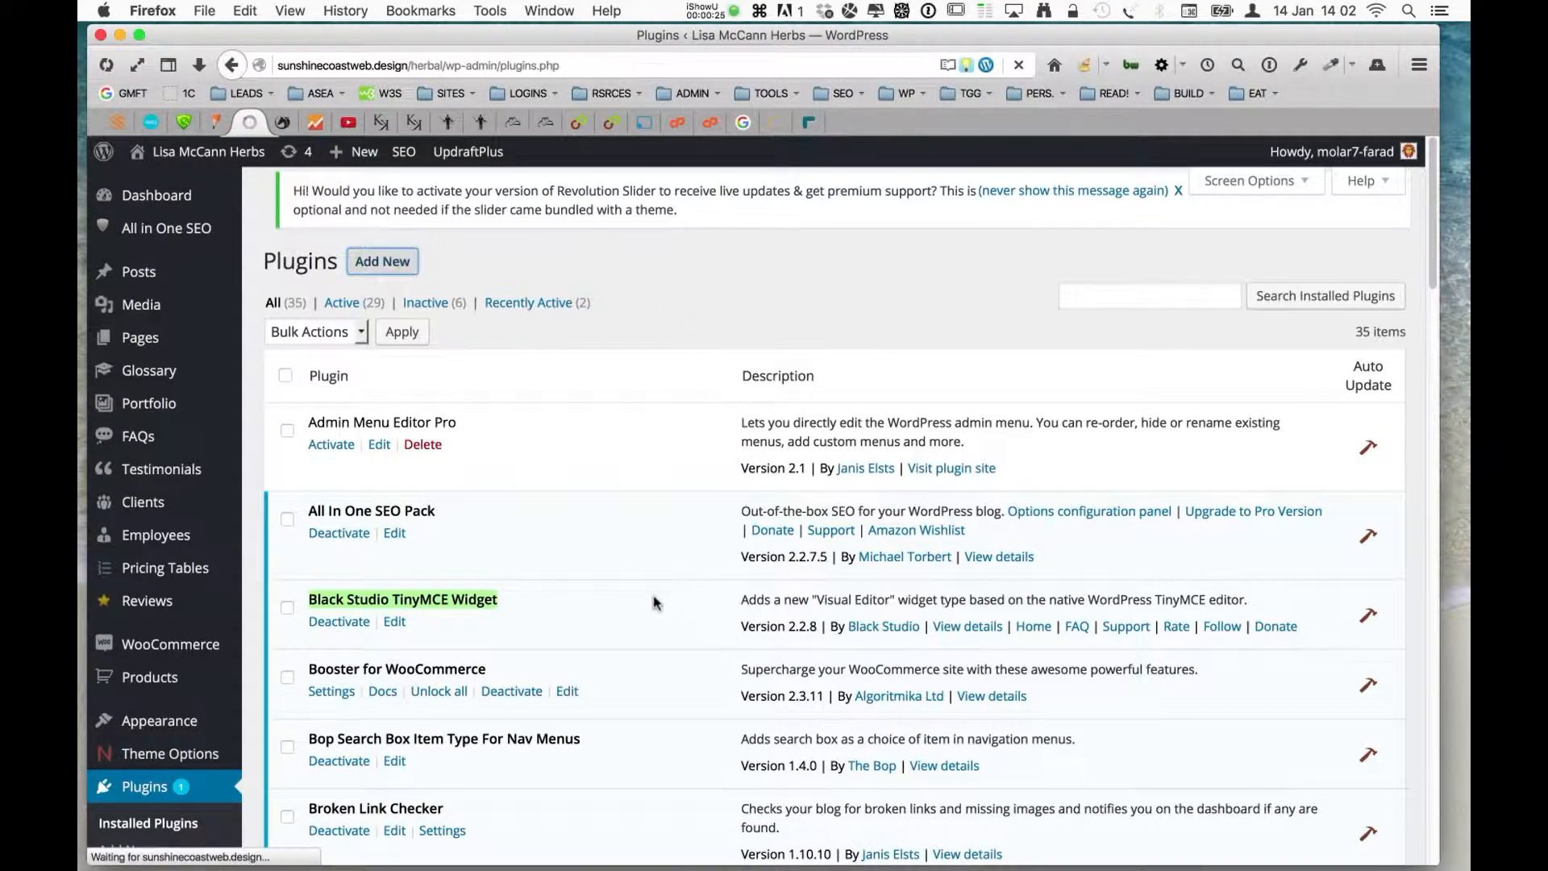
Search plugins for 'black' and pick the Black Studio TinyMCE Widget result
click(382, 261)
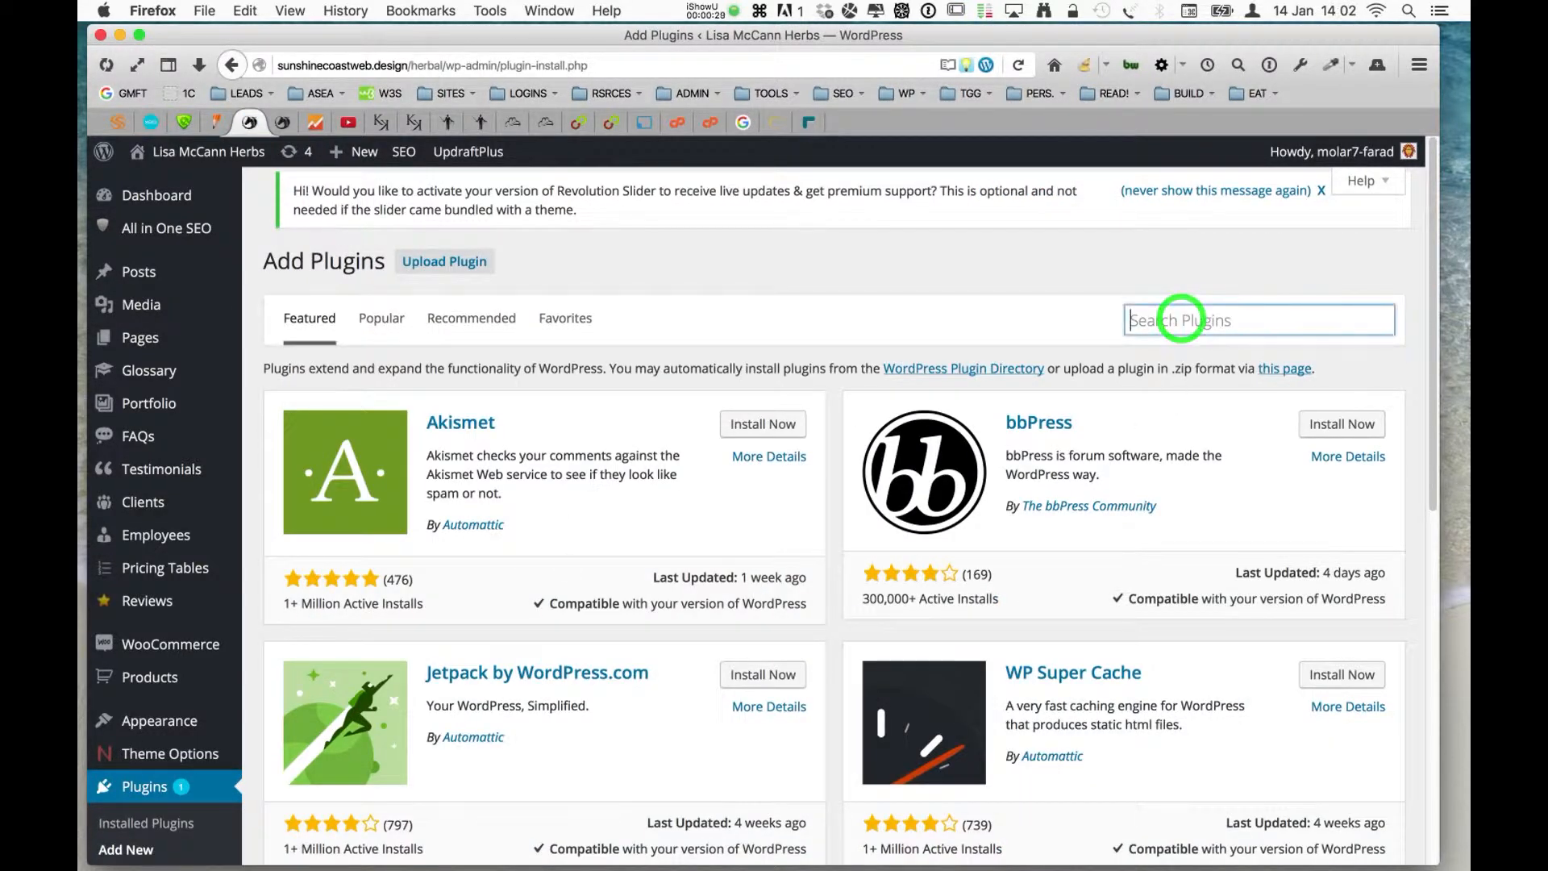
text(blac)
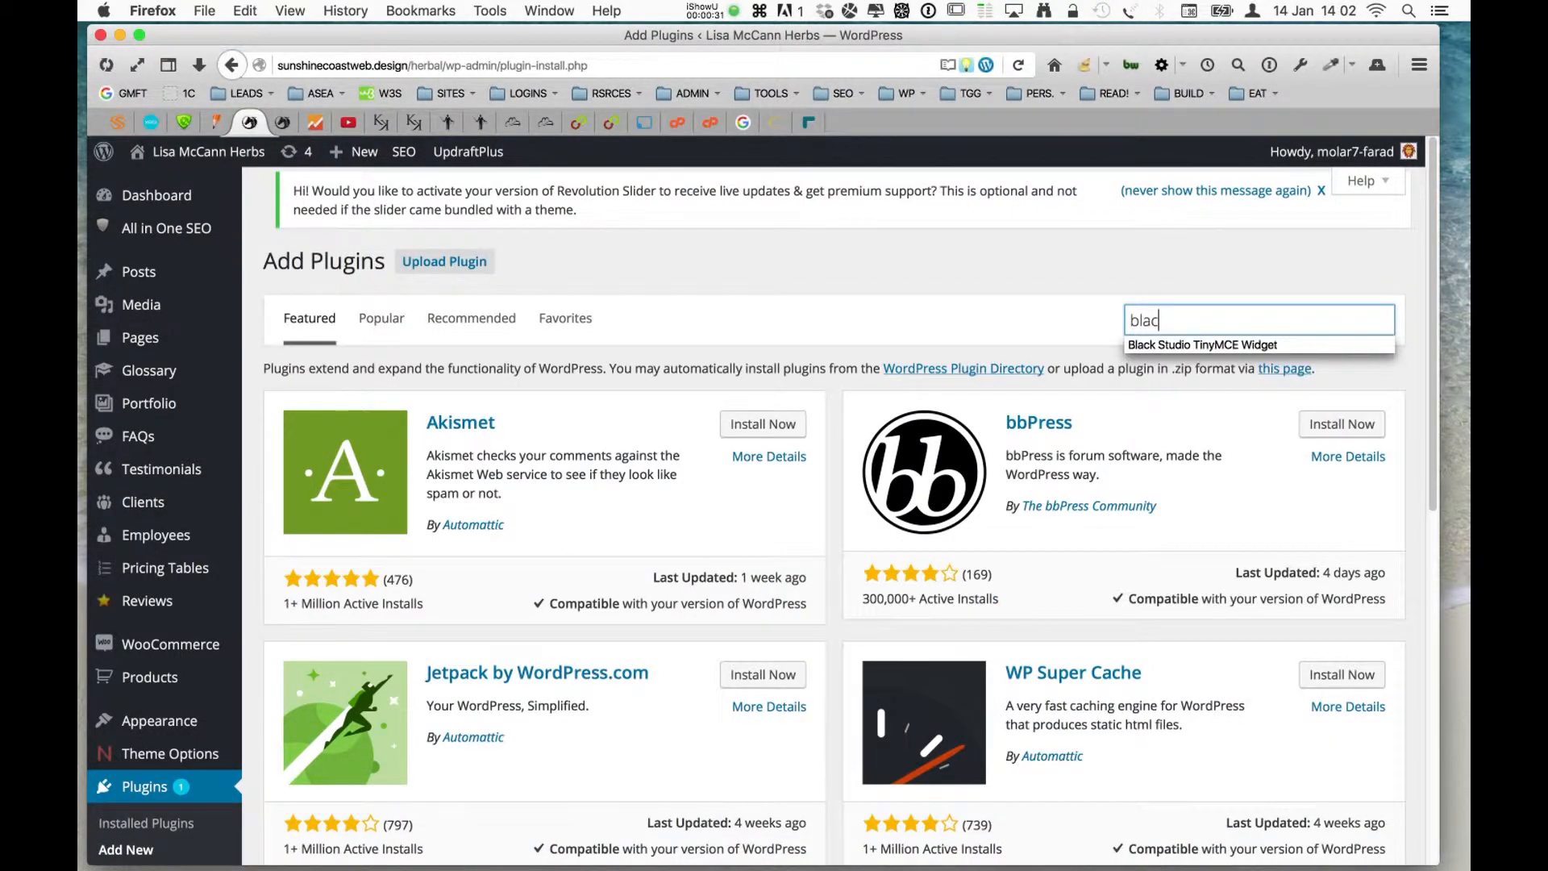
text(k)
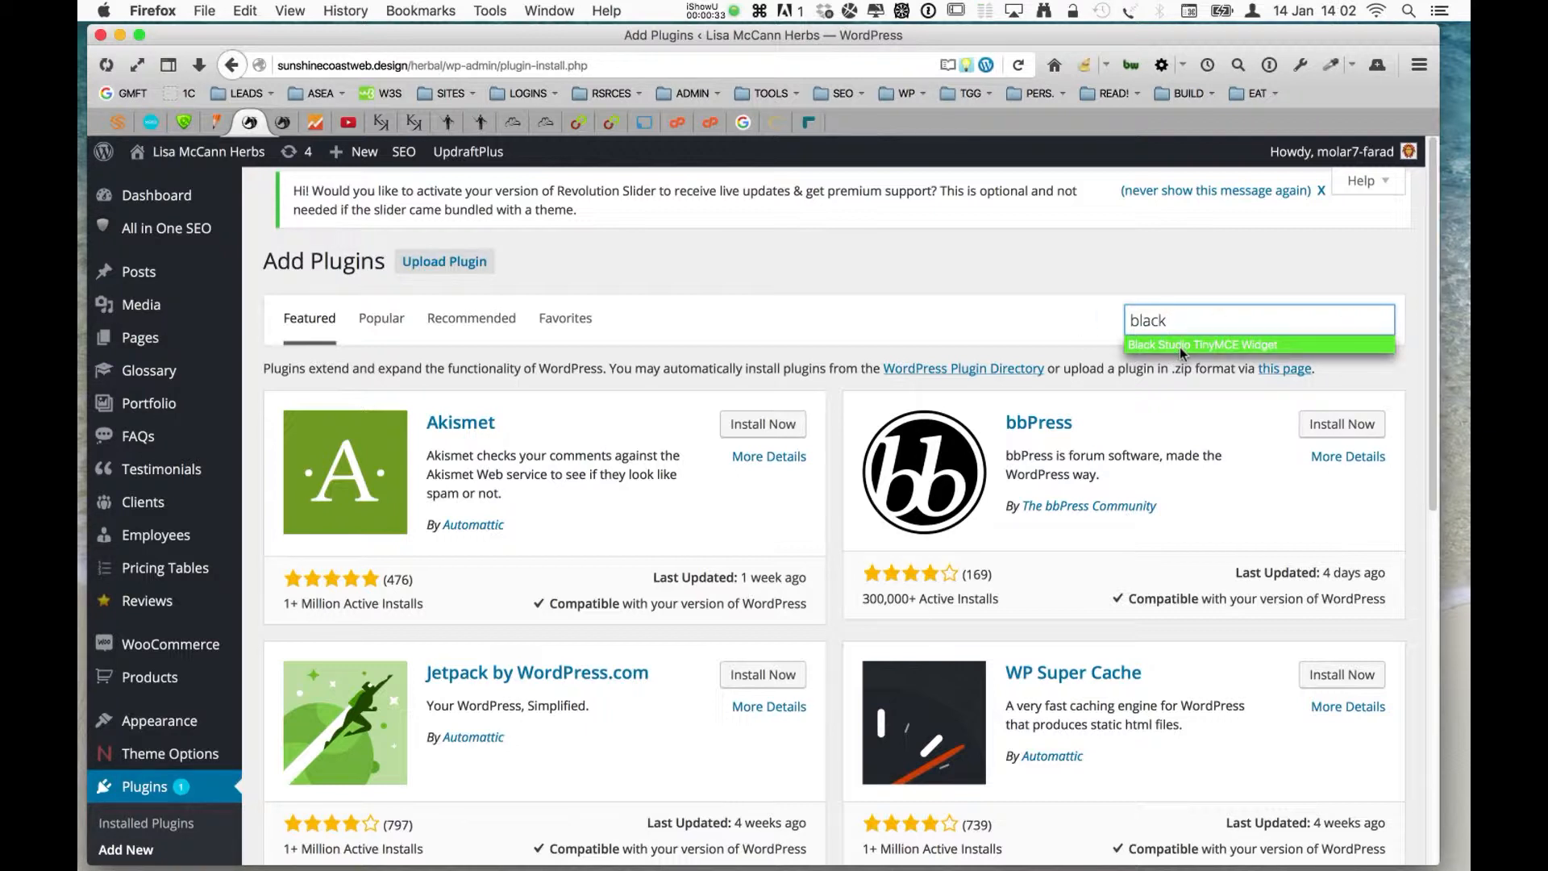
click(1202, 343)
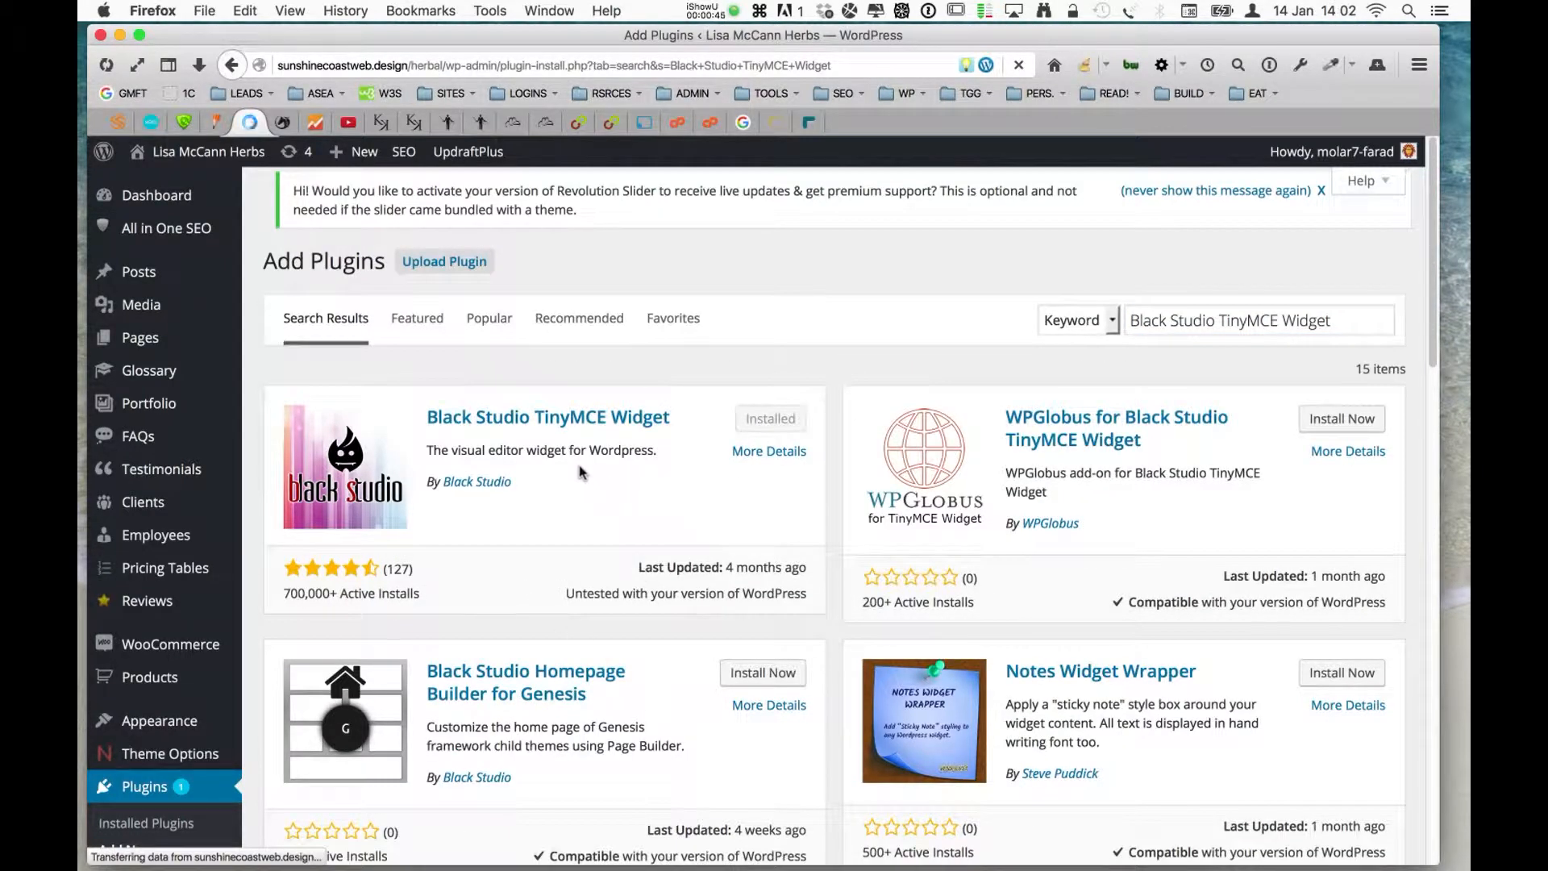
mouse_move(769, 451)
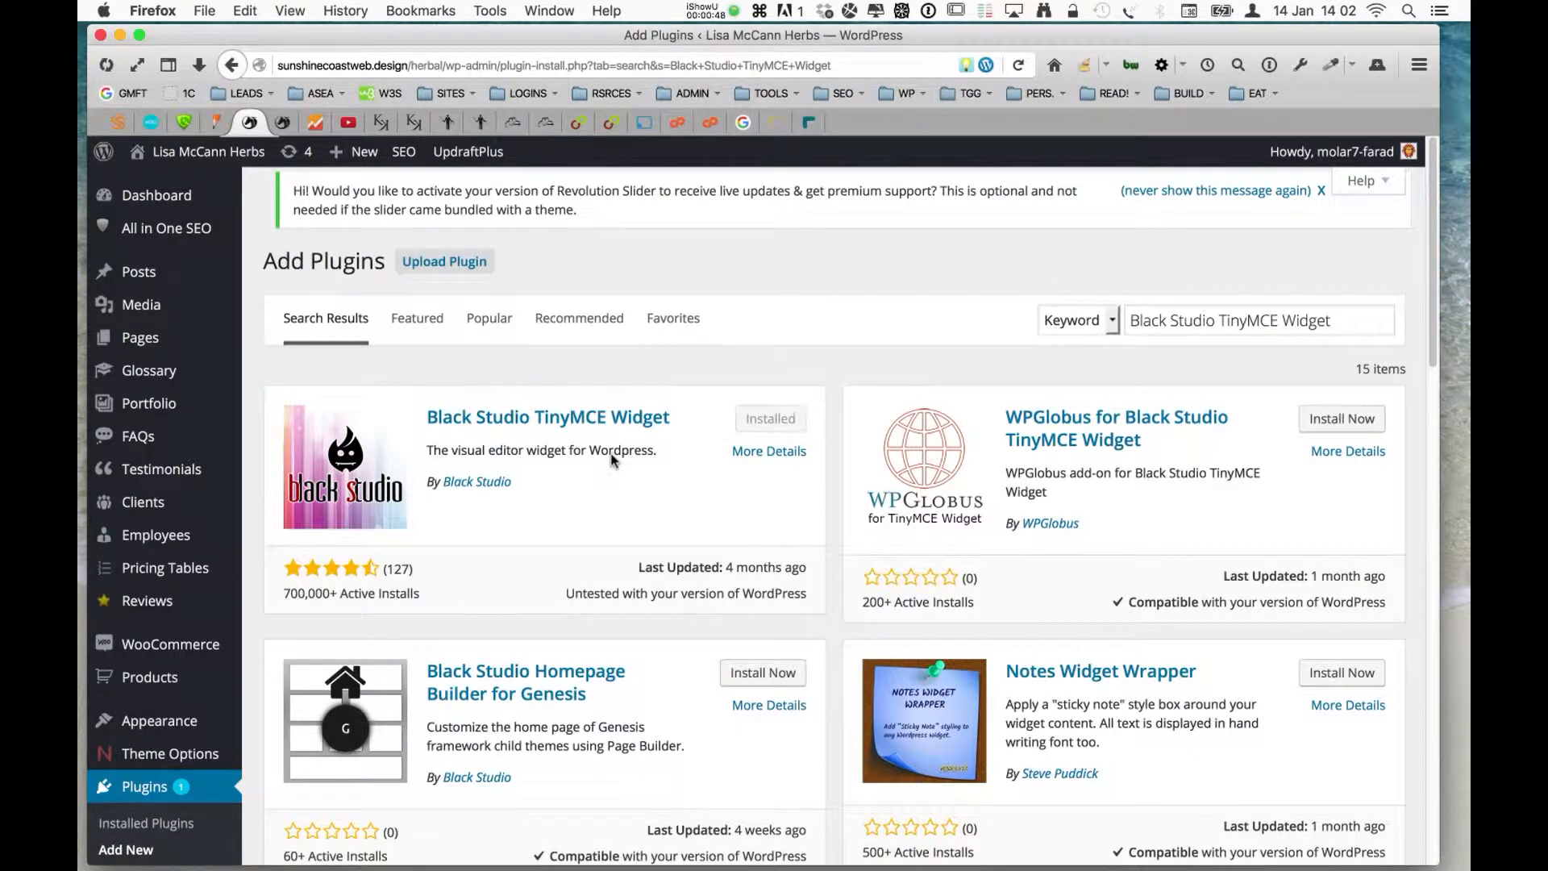
mouse_move(652, 499)
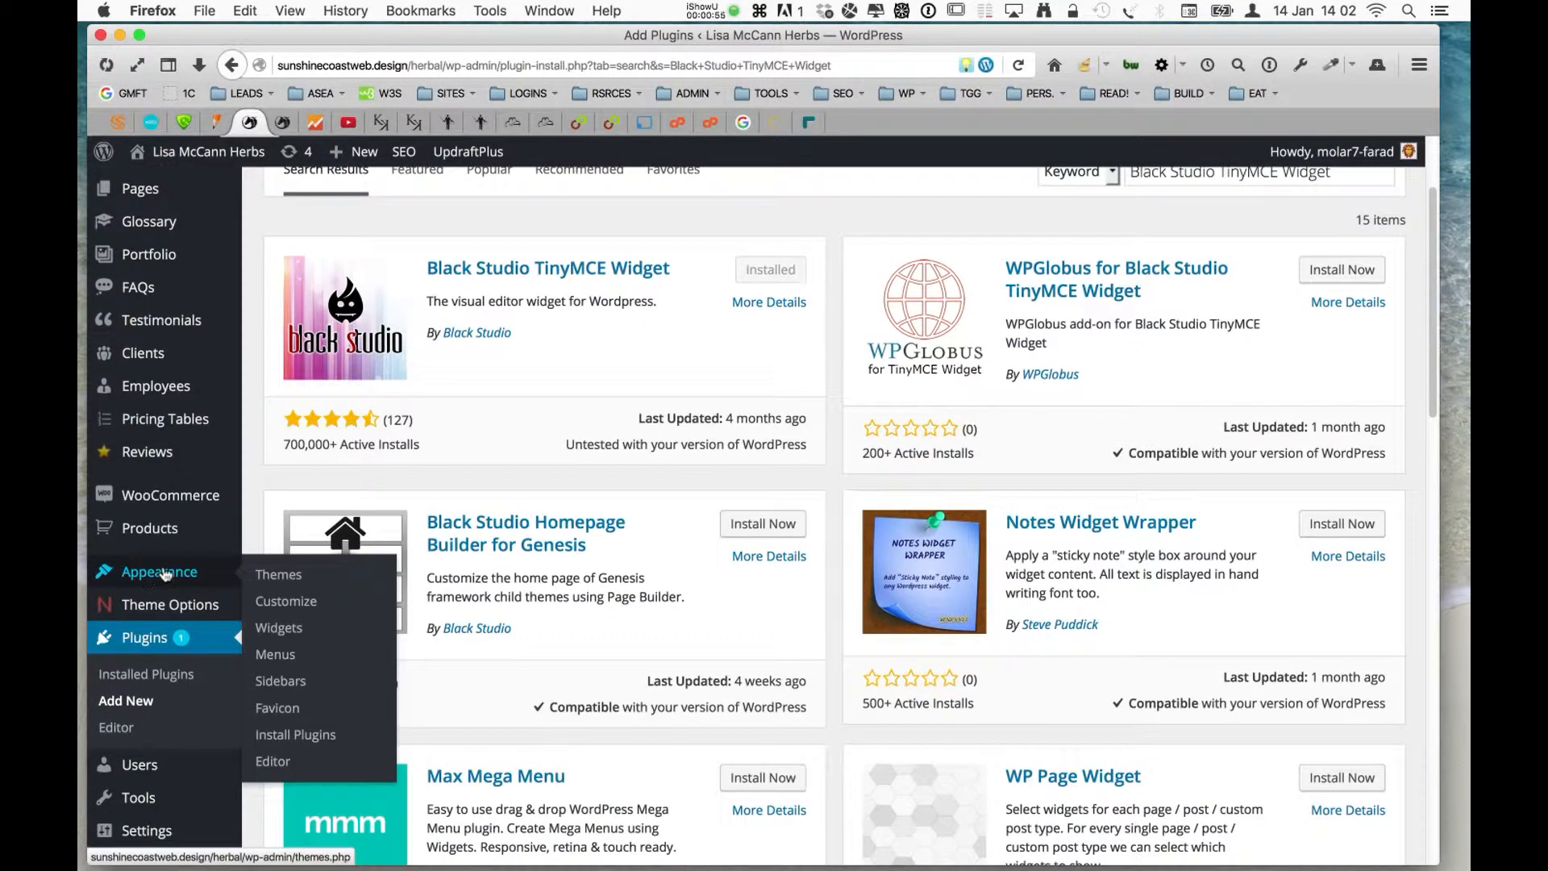
mouse_move(279, 627)
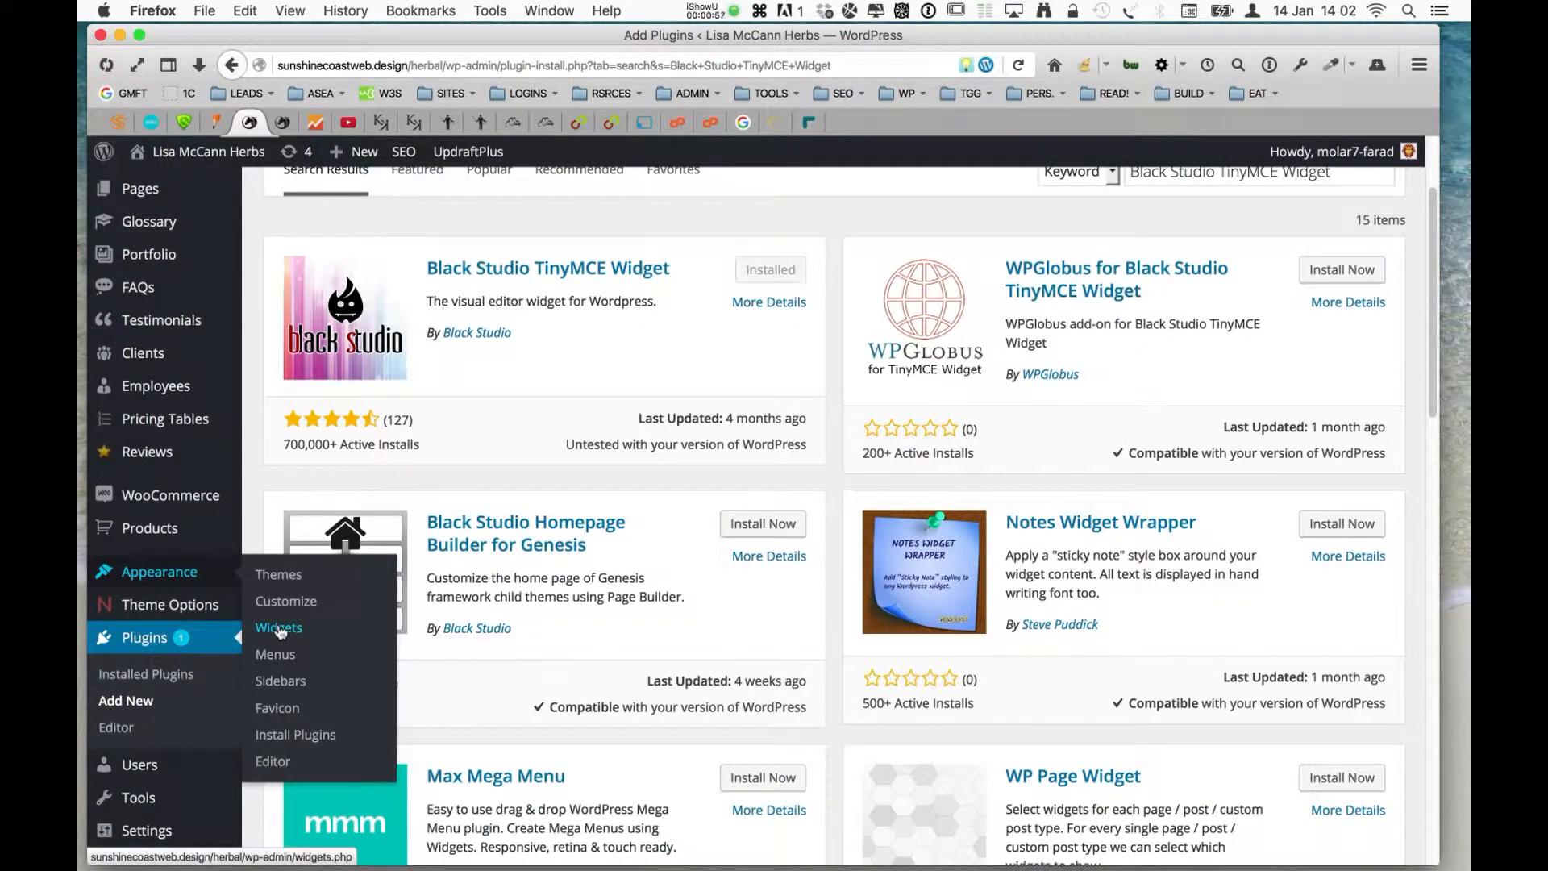
Open Appearance > Widgets and scroll down the Available Widgets list to Visual Editor
click(278, 628)
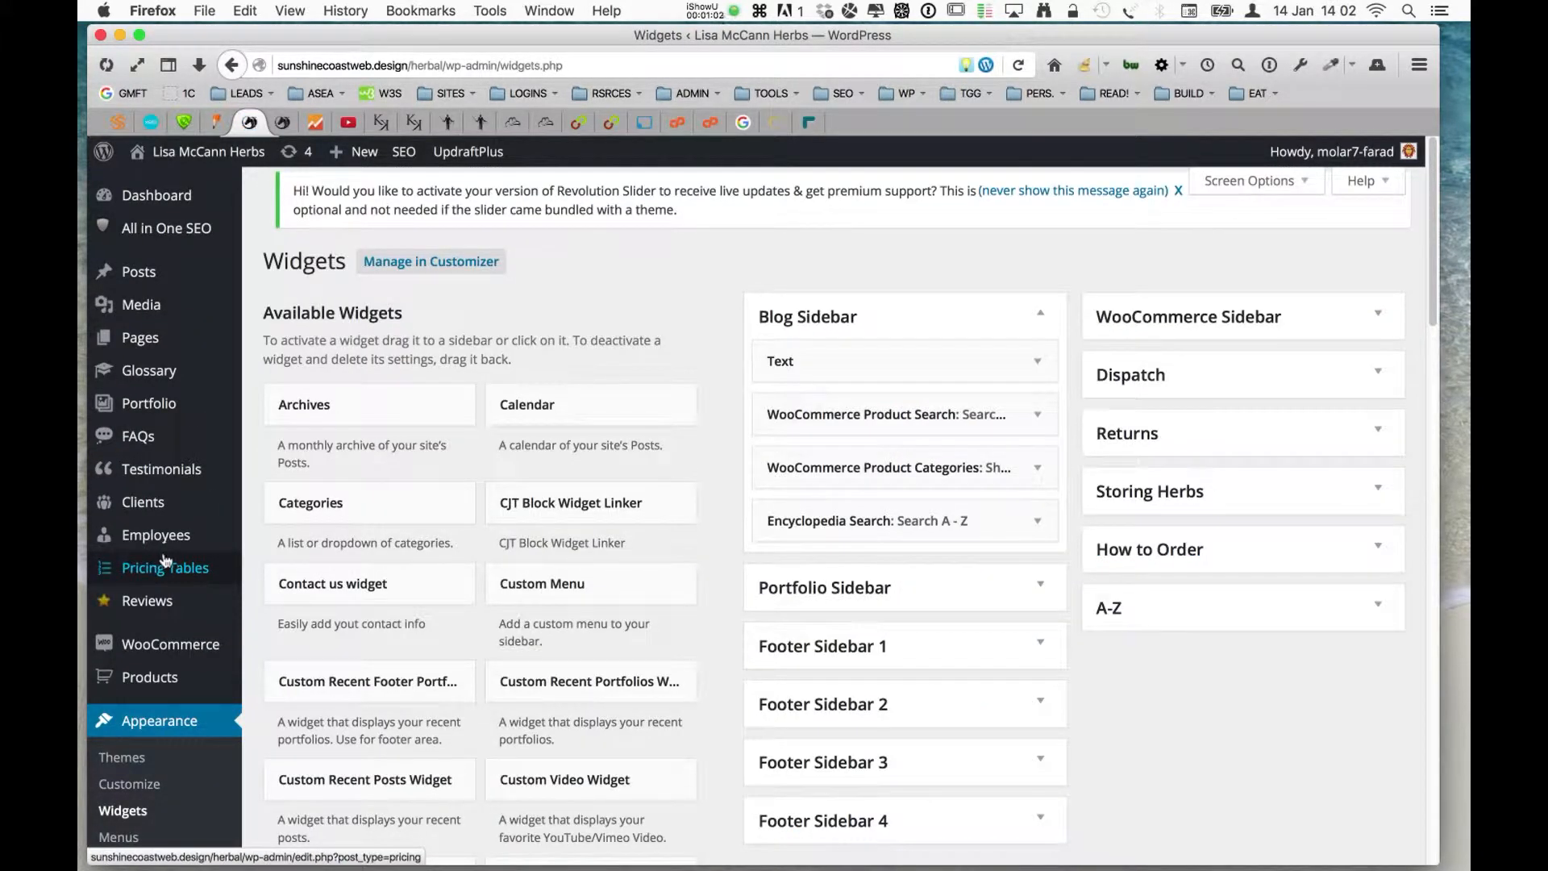
mouse_move(438, 471)
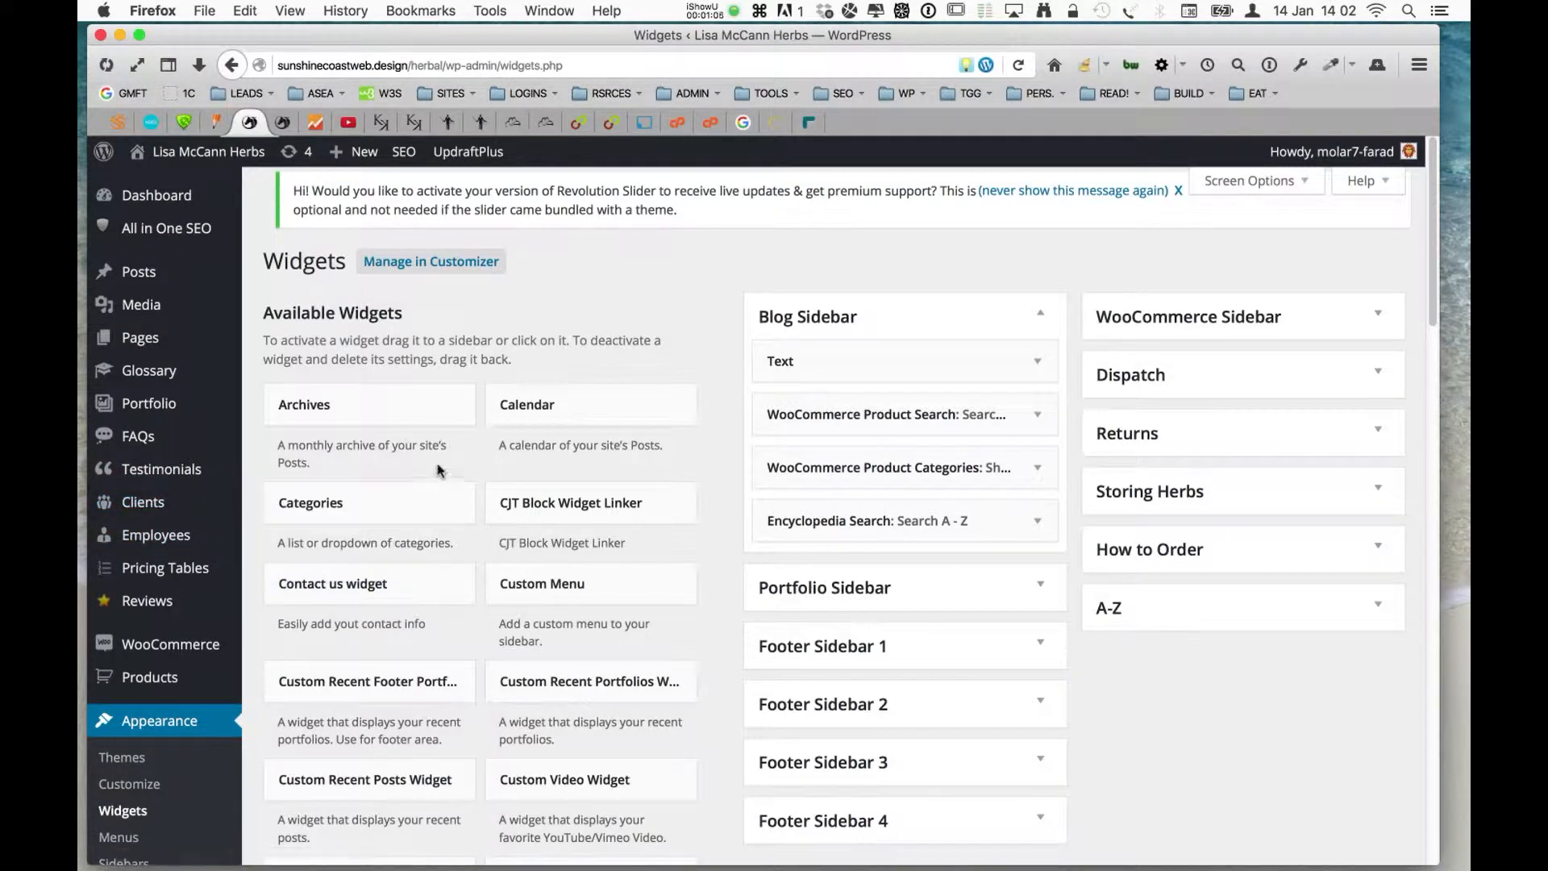
mouse_move(418, 457)
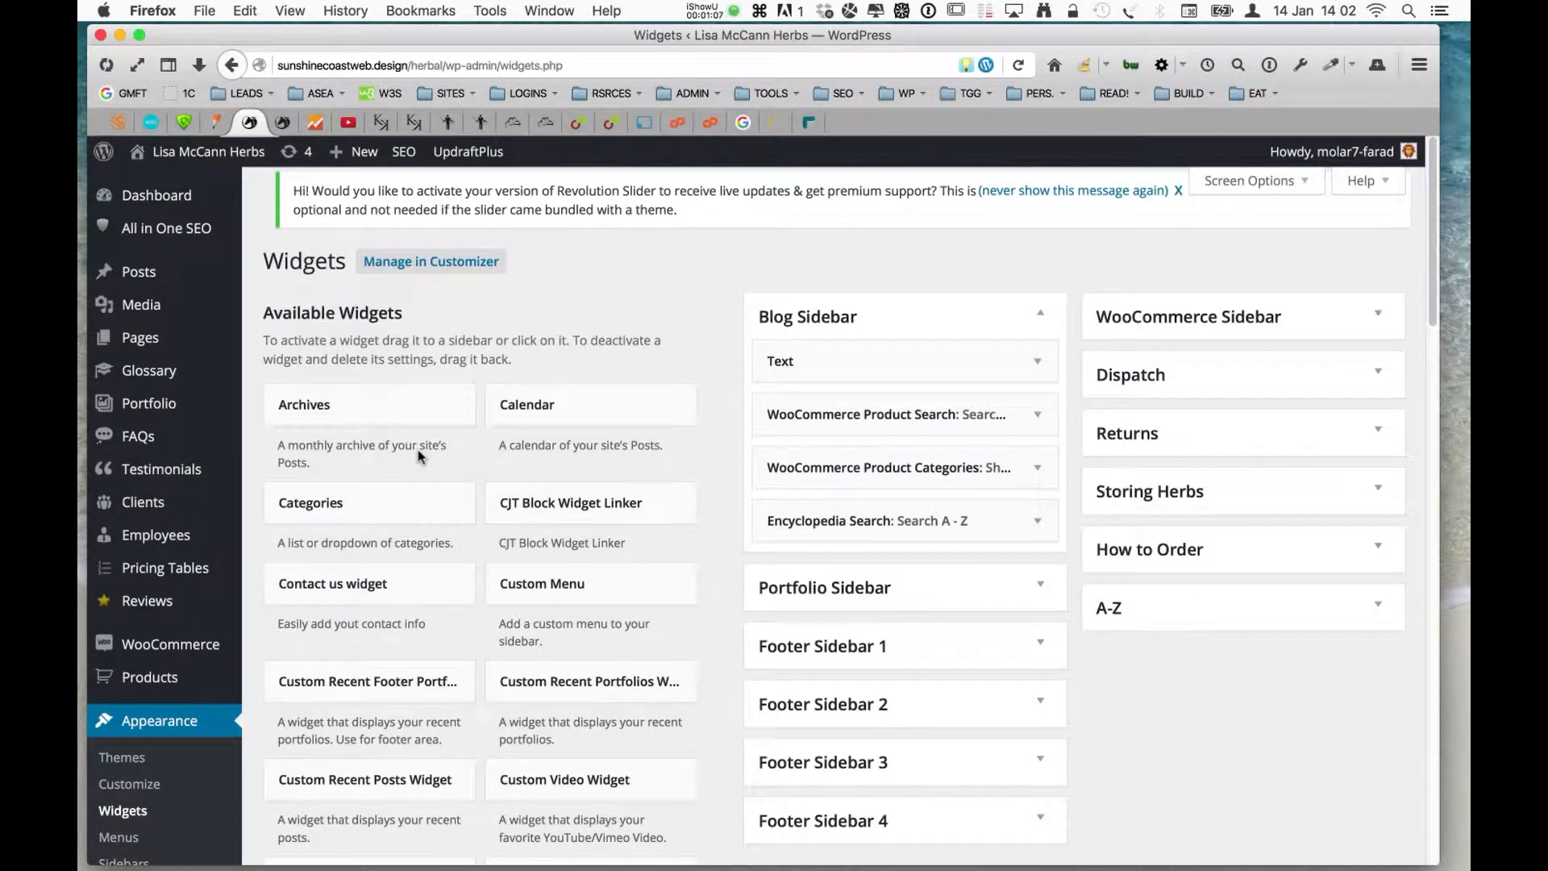
mouse_move(414, 457)
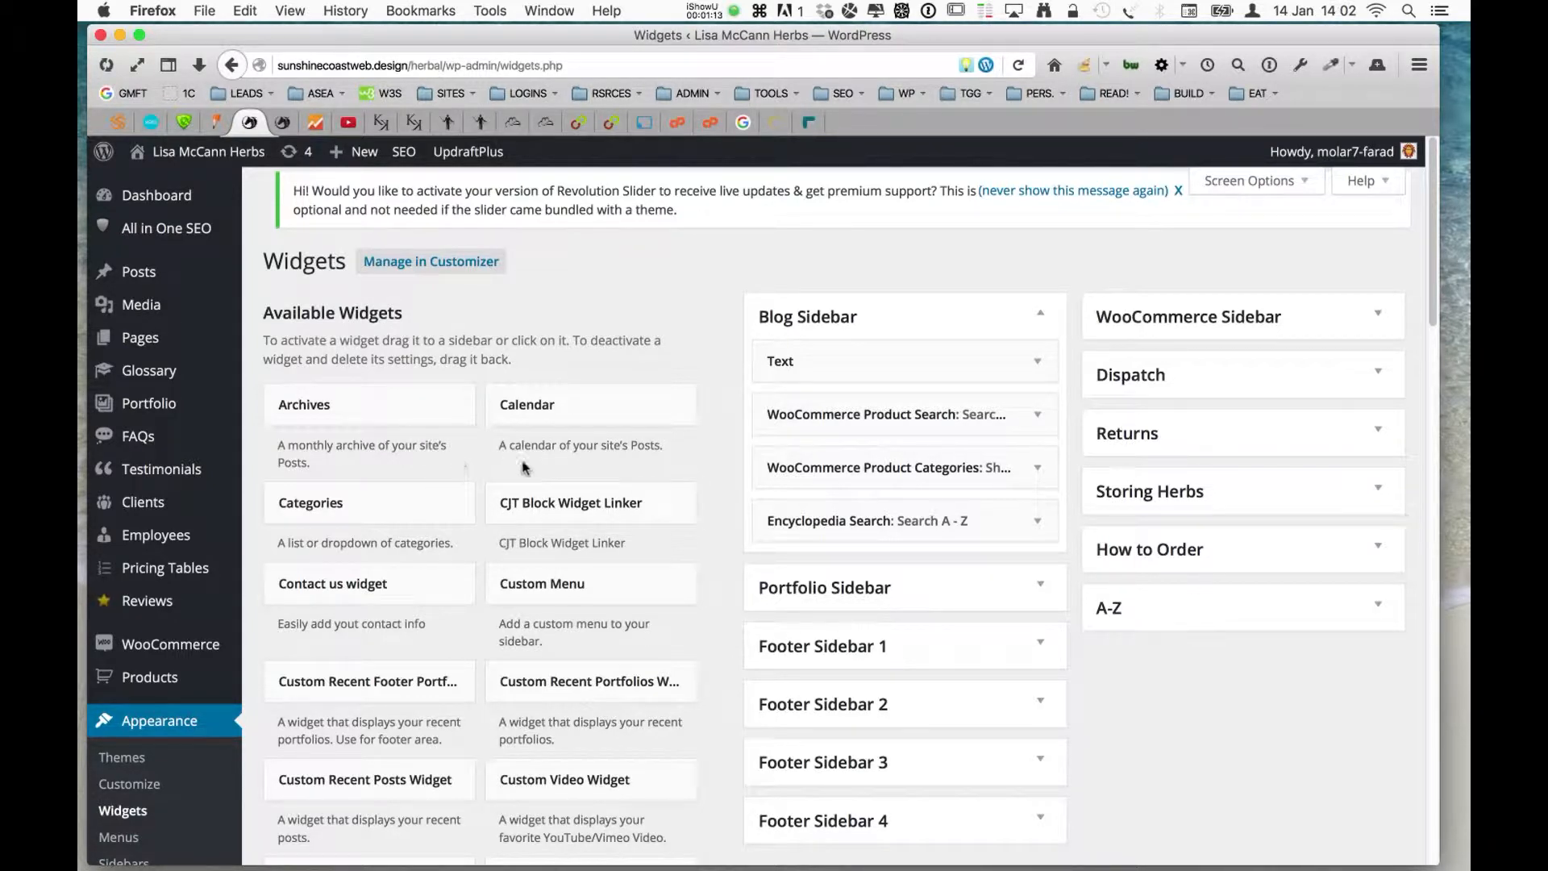
mouse_move(465, 478)
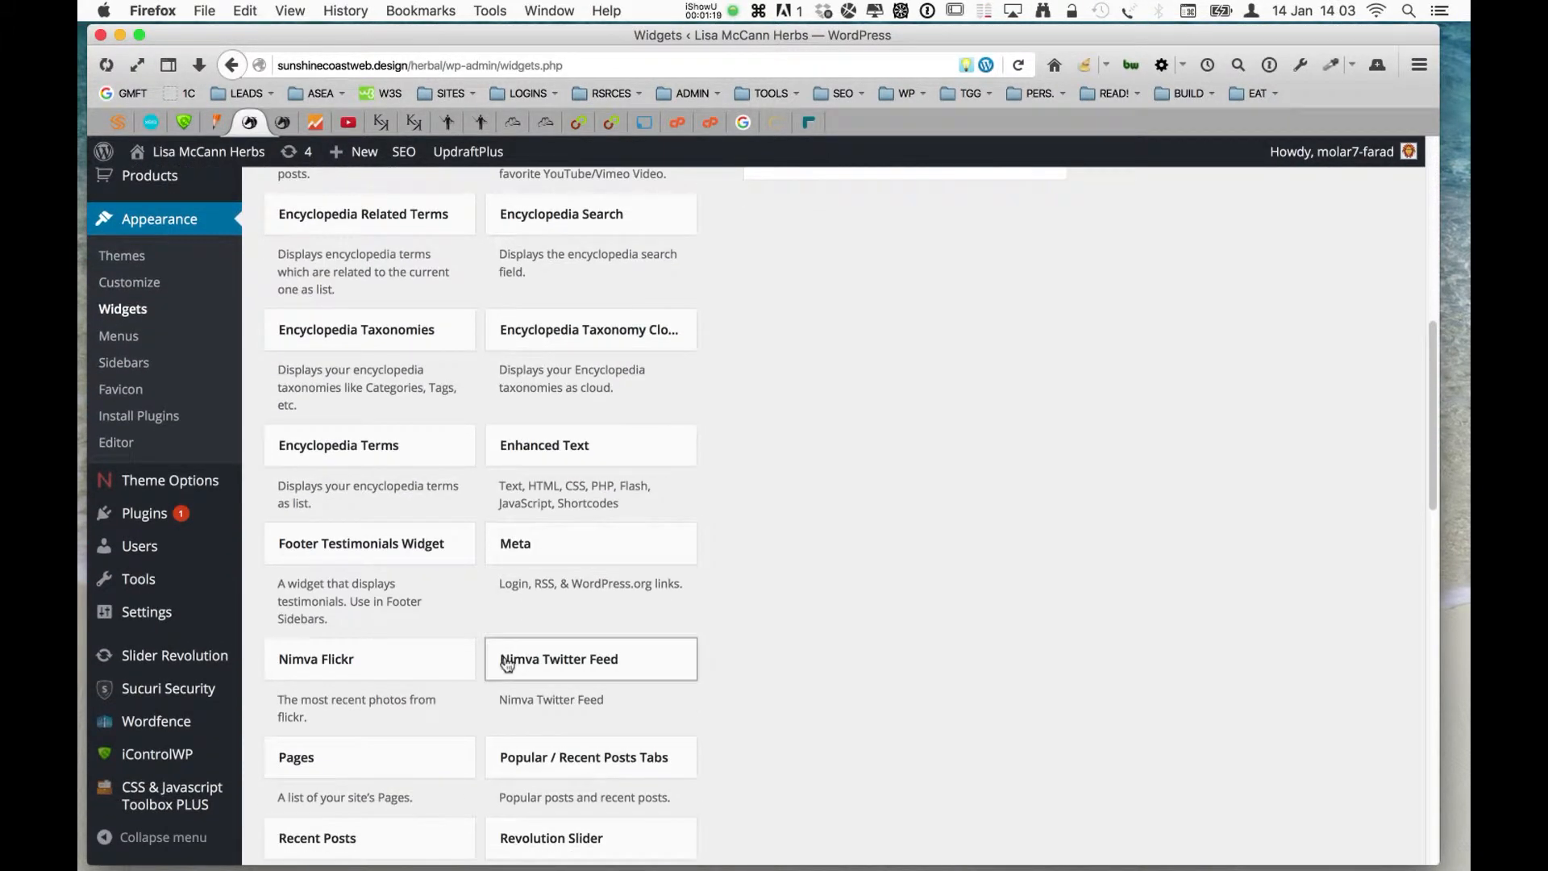
scroll(down, 3)
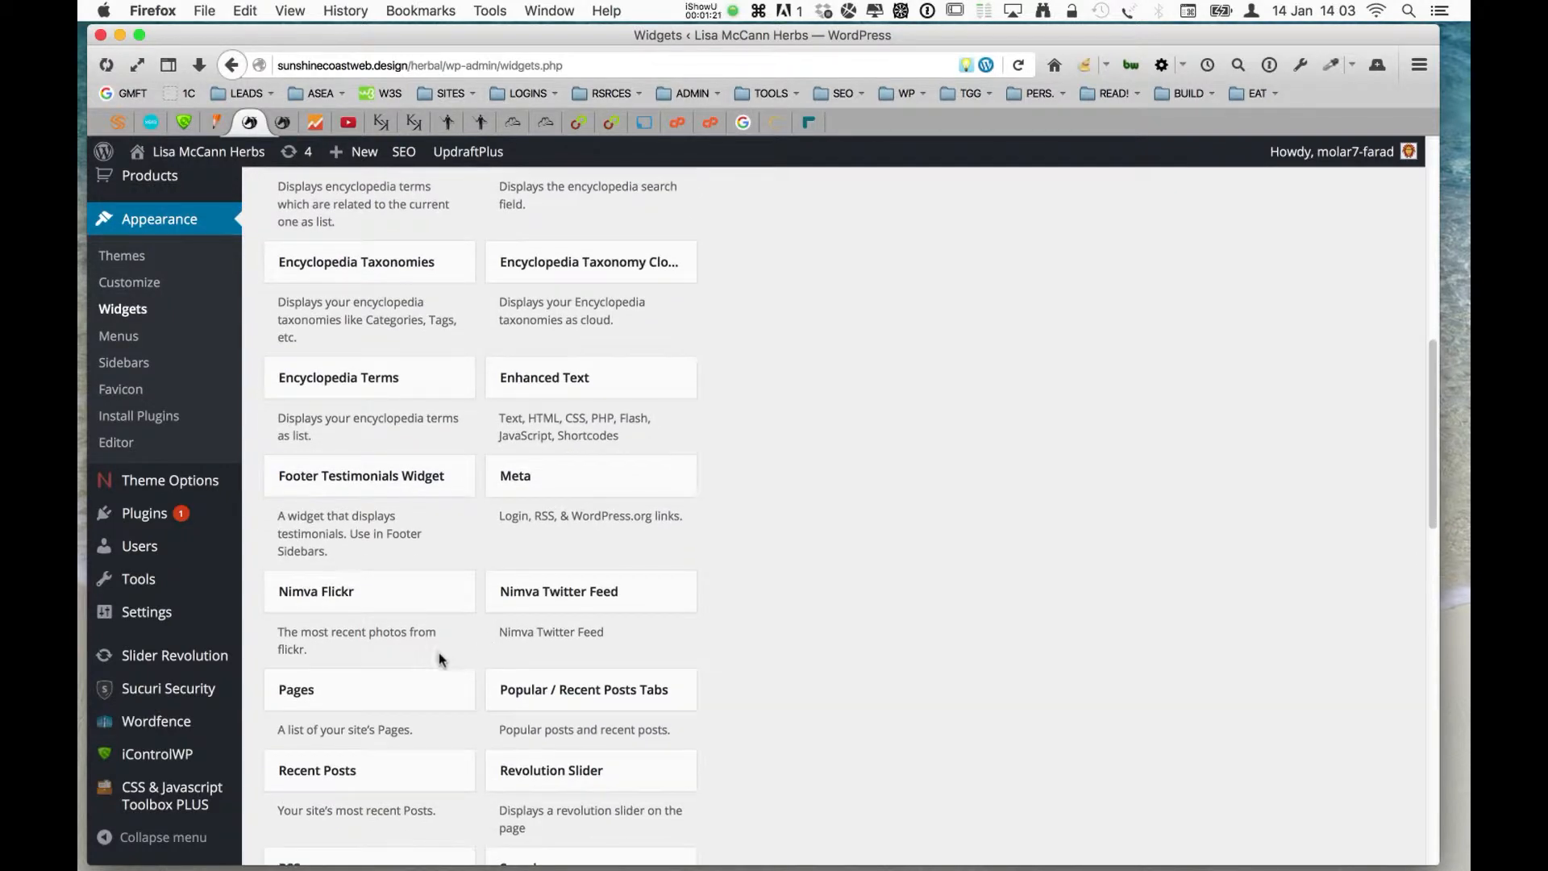
scroll(down, 3)
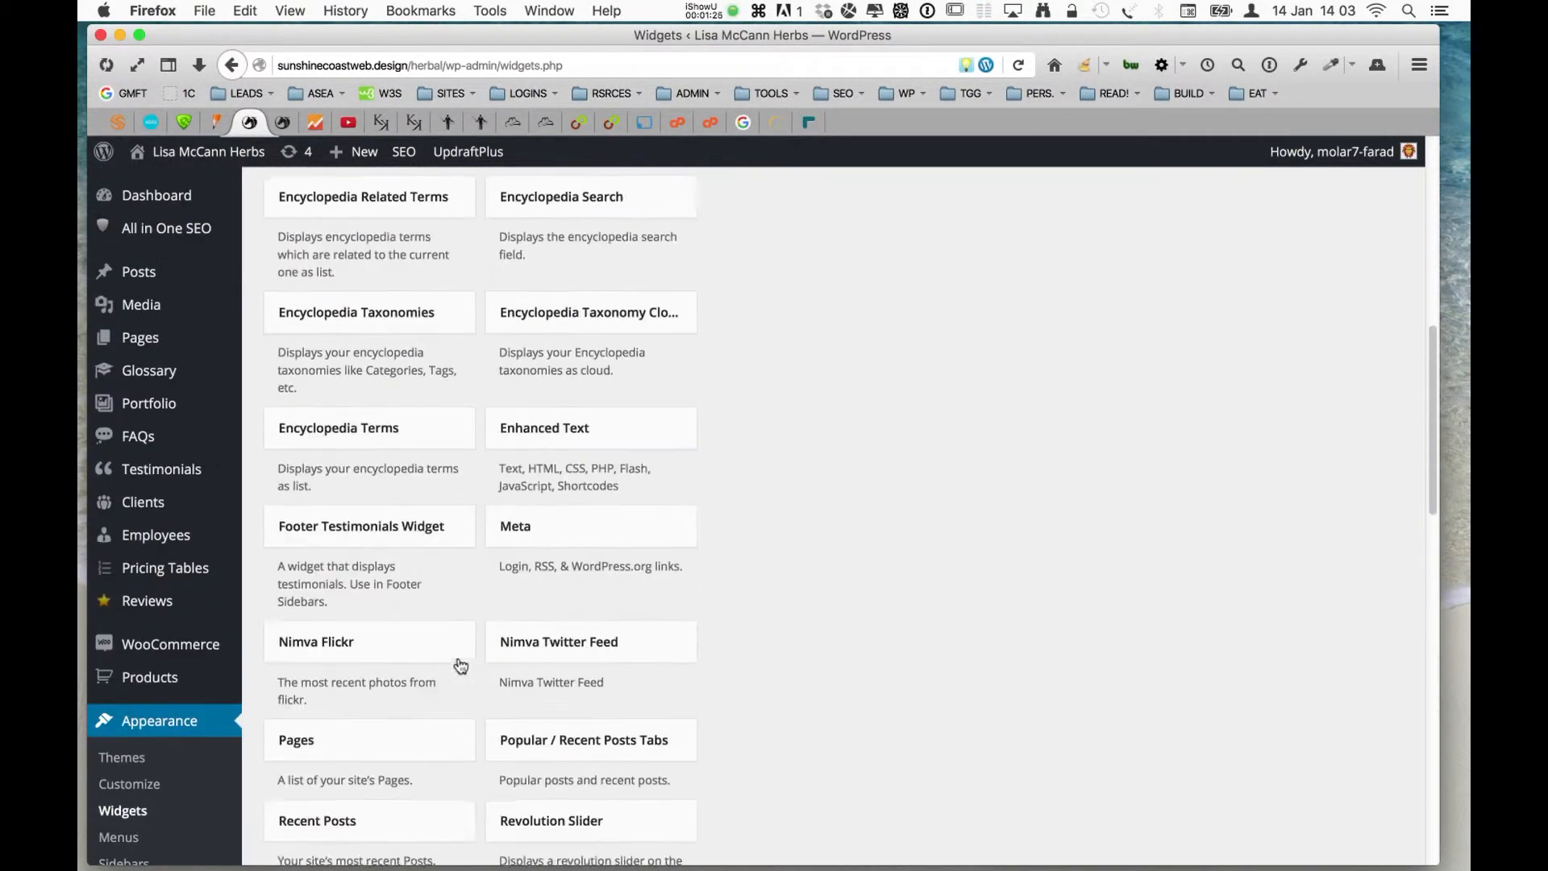
scroll(down, 3)
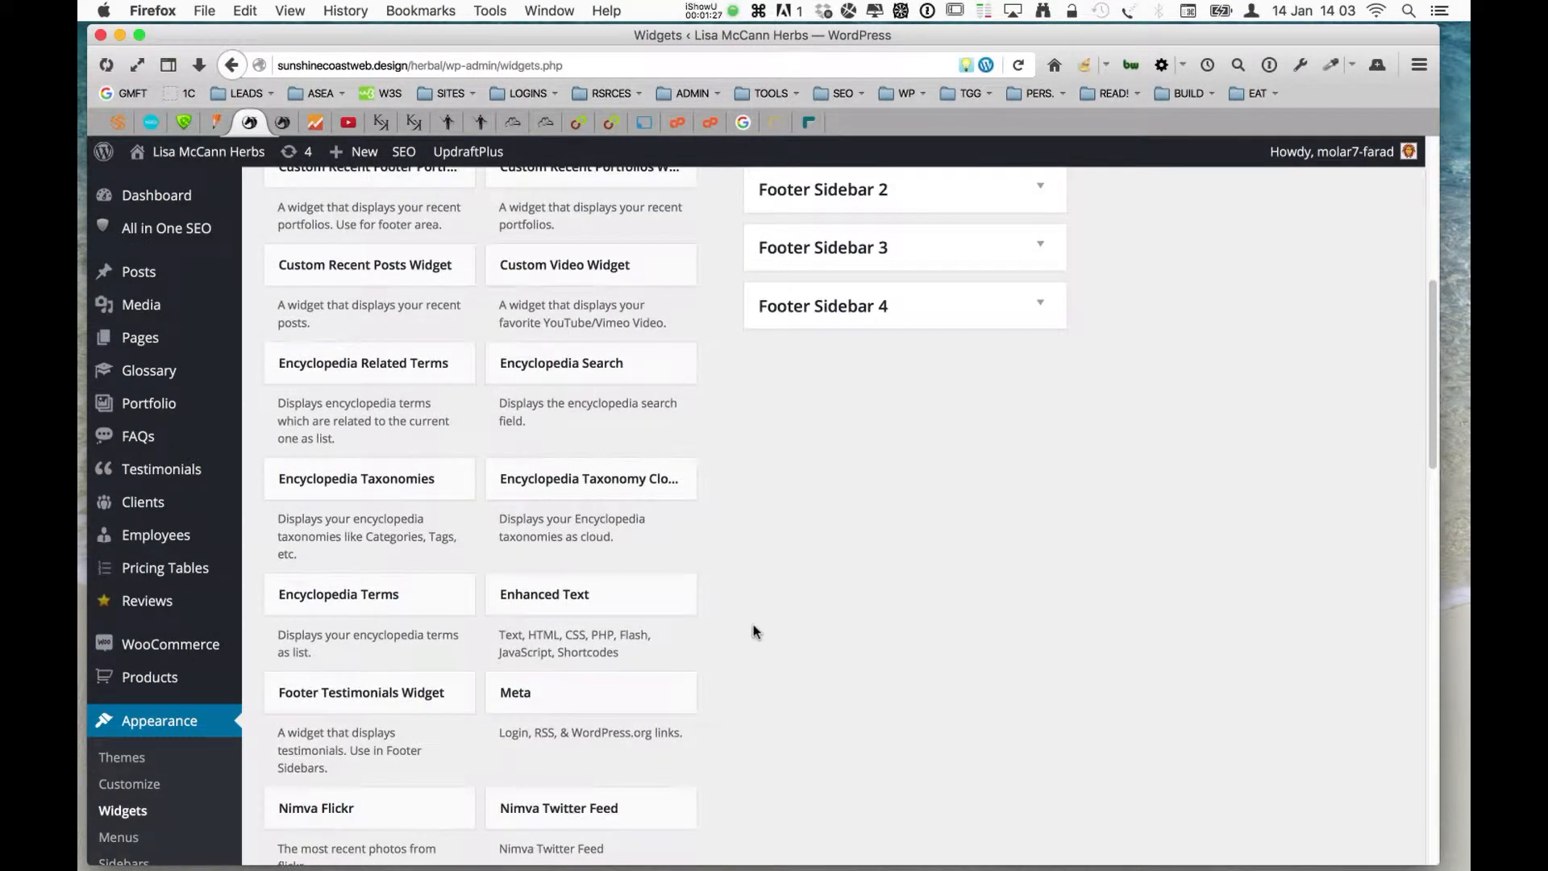
scroll(down, 3)
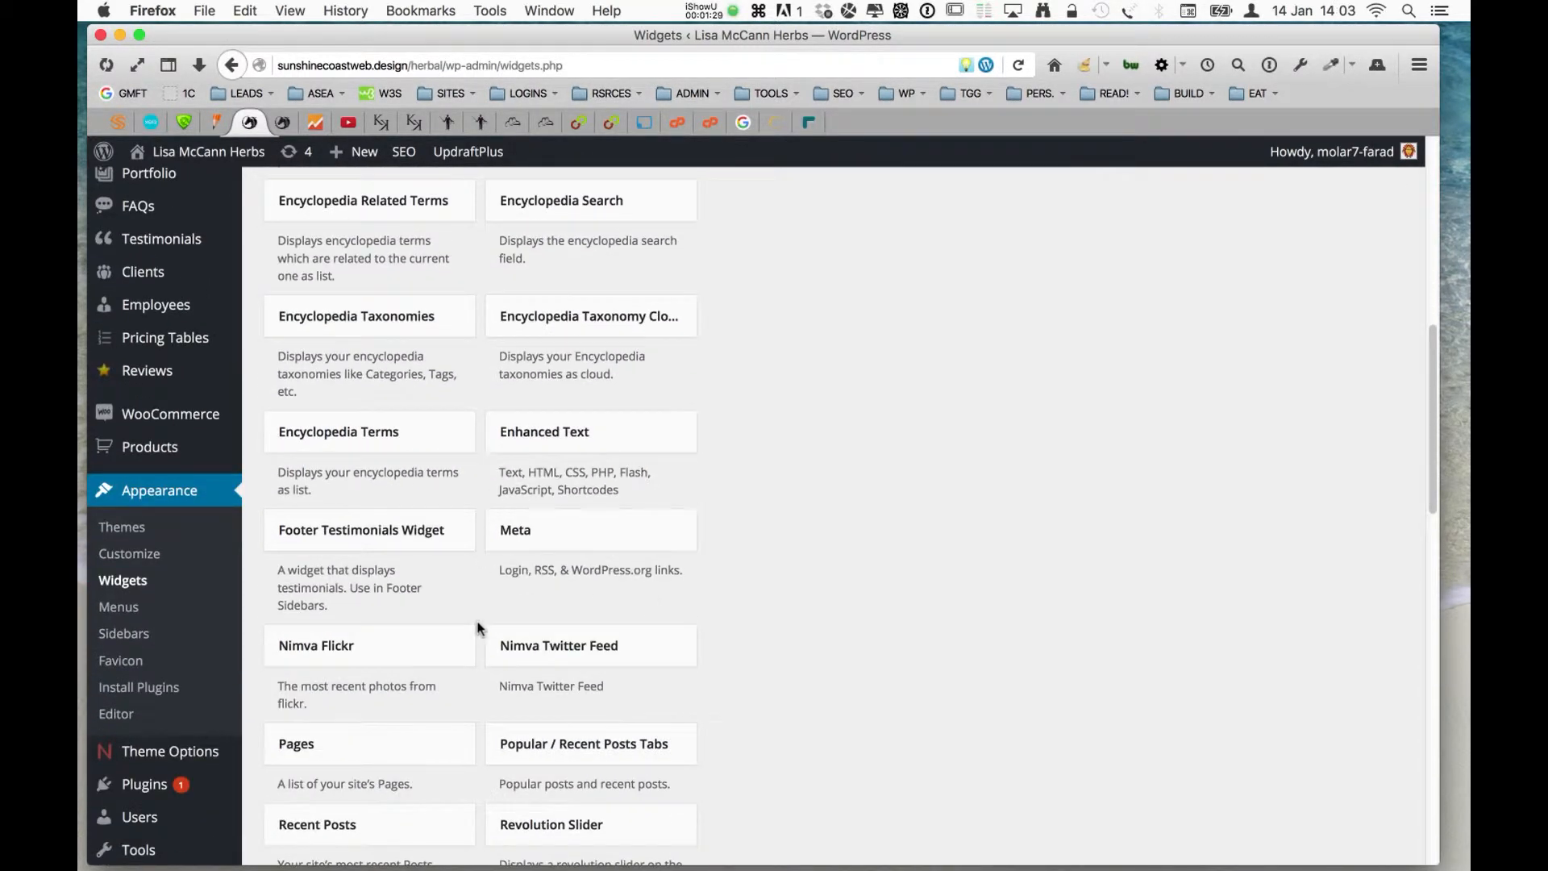
scroll(down, 3)
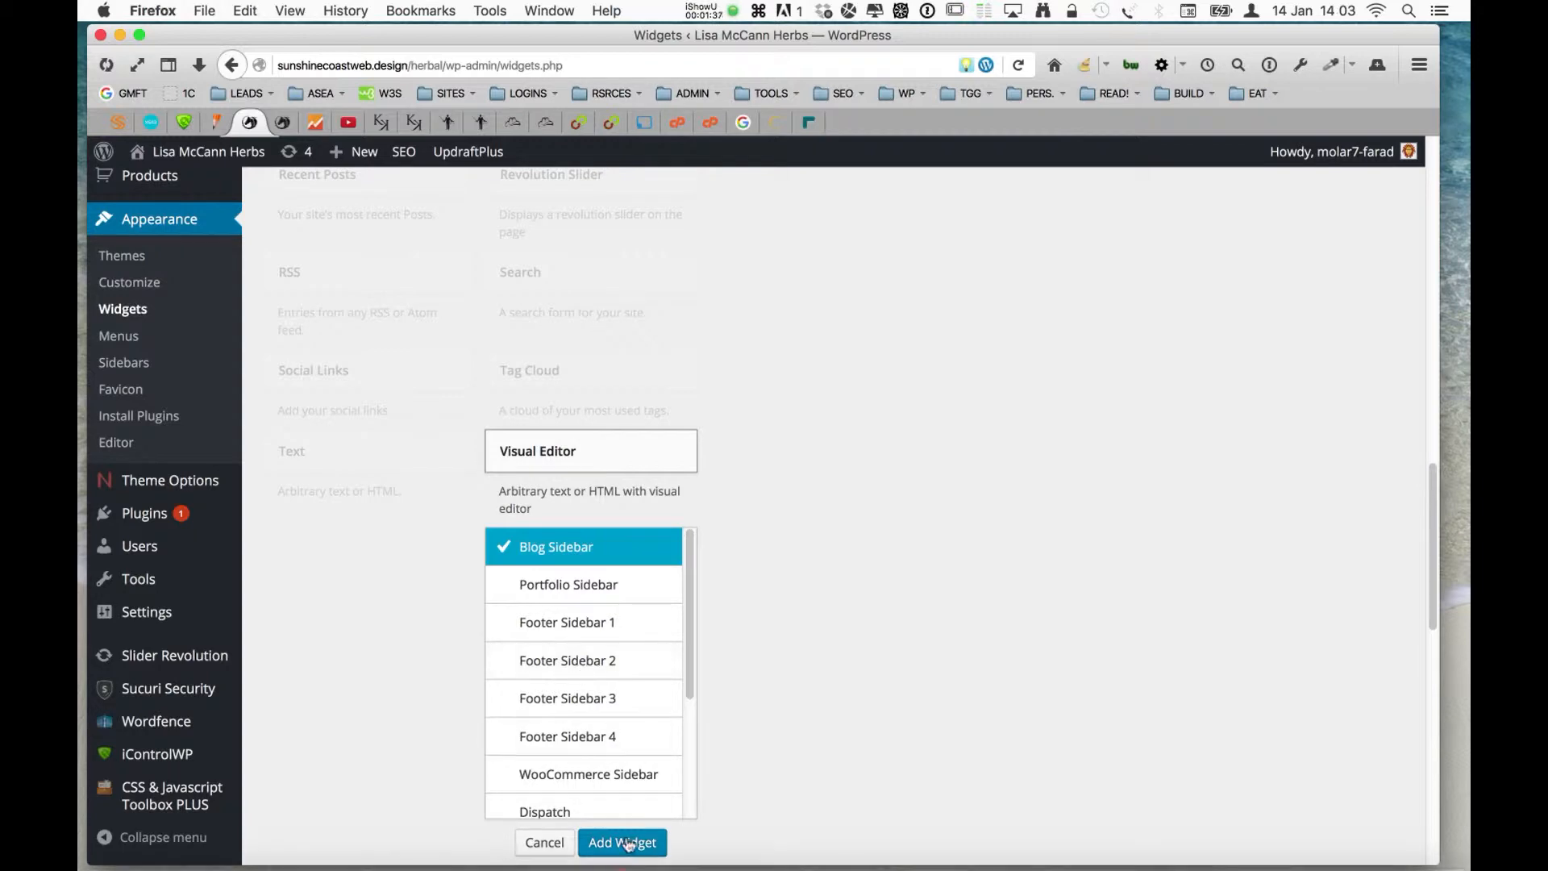
Add the Visual Editor widget to Blog Sidebar and title it 'test'
click(622, 842)
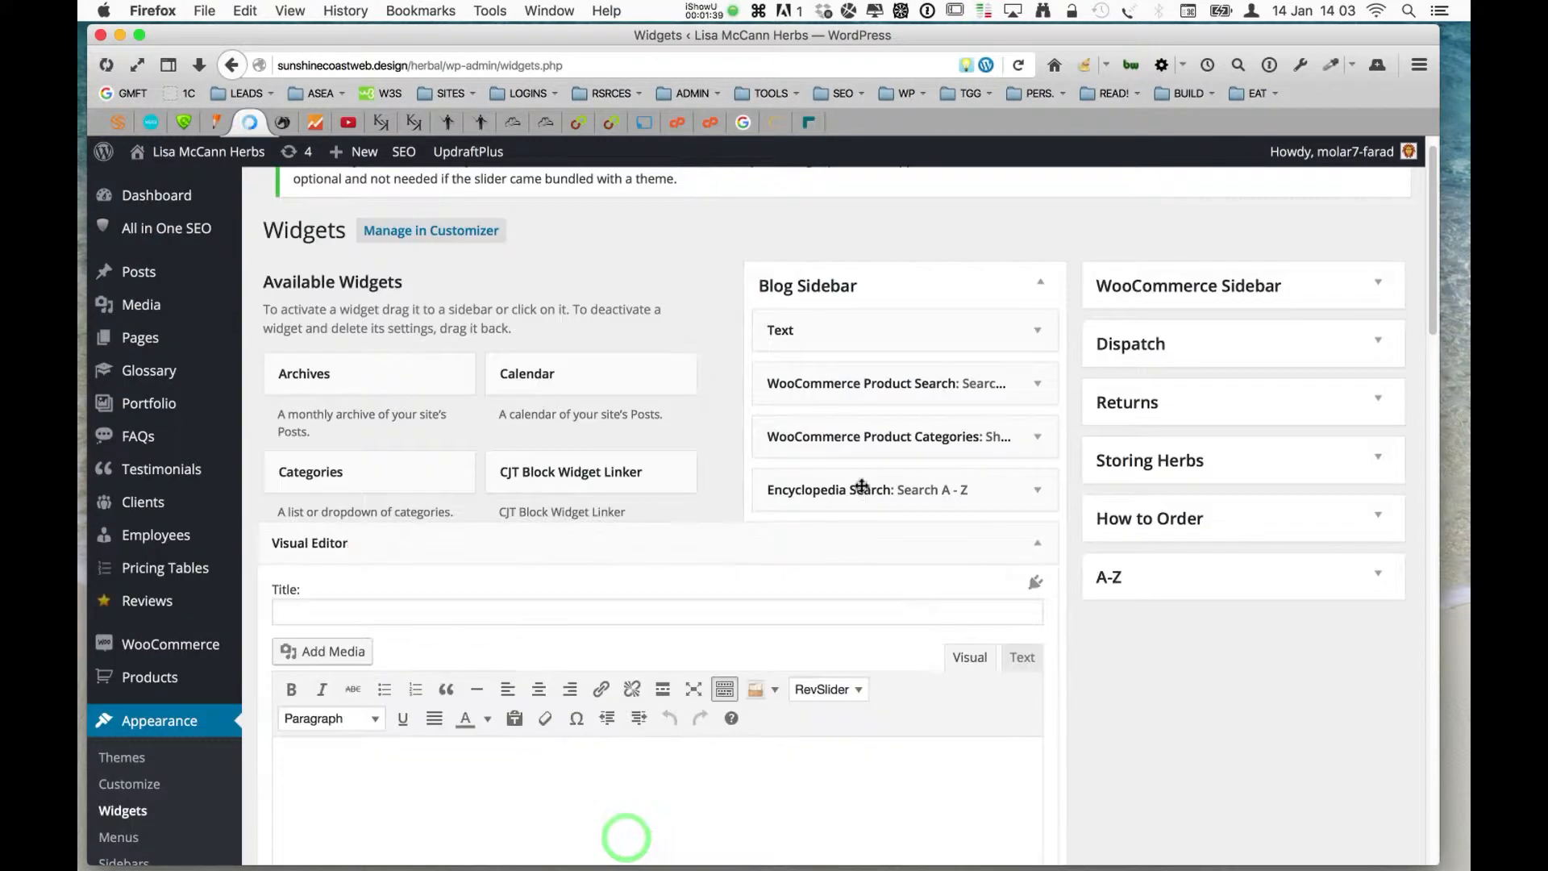
scroll(down, 3)
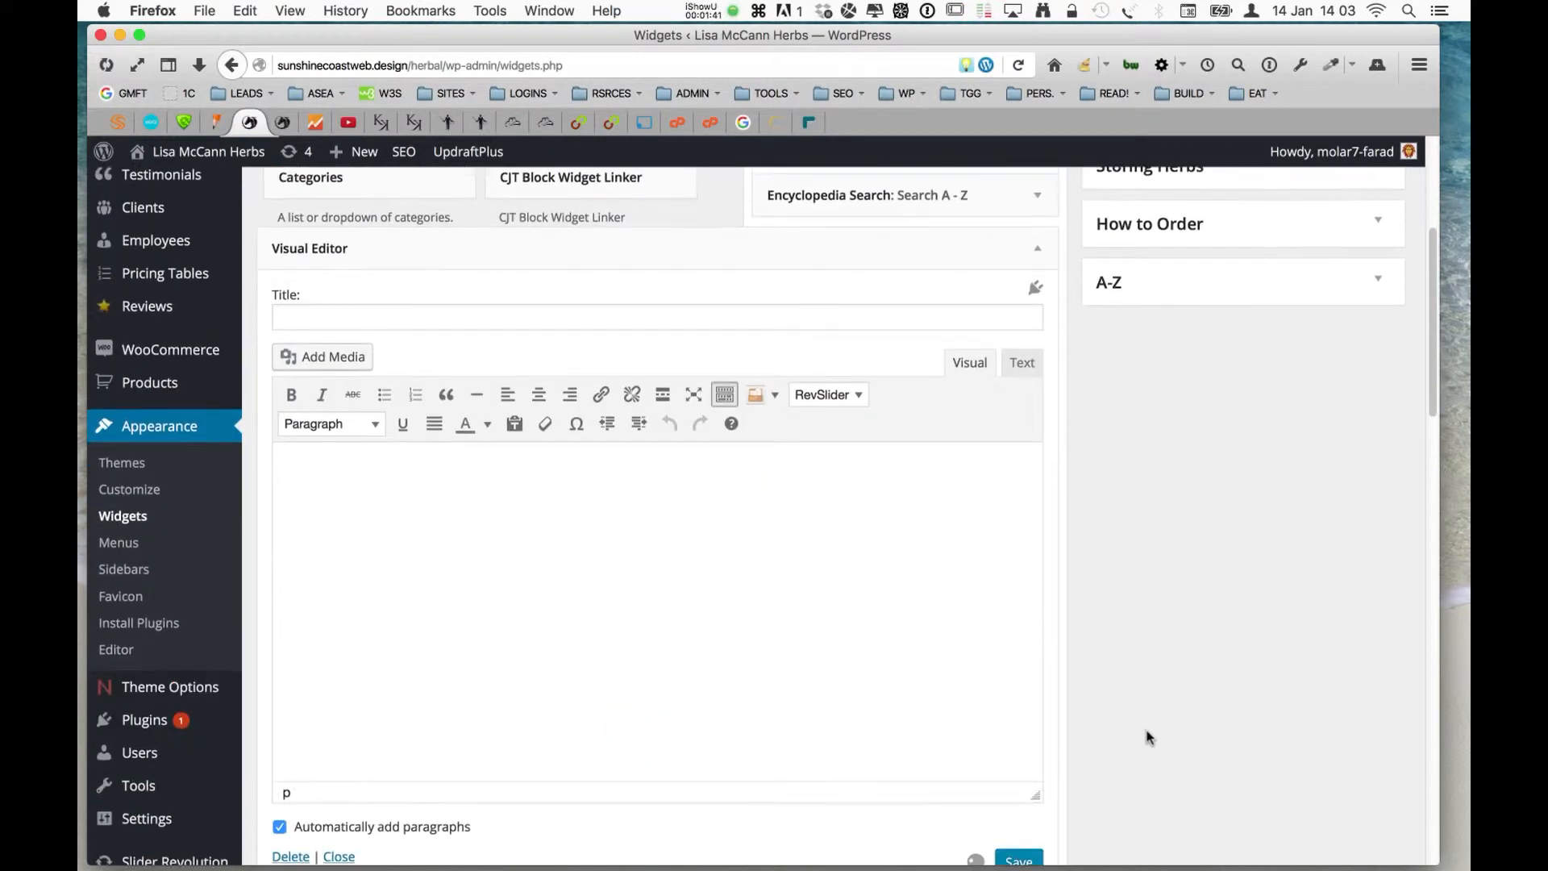
click(1035, 245)
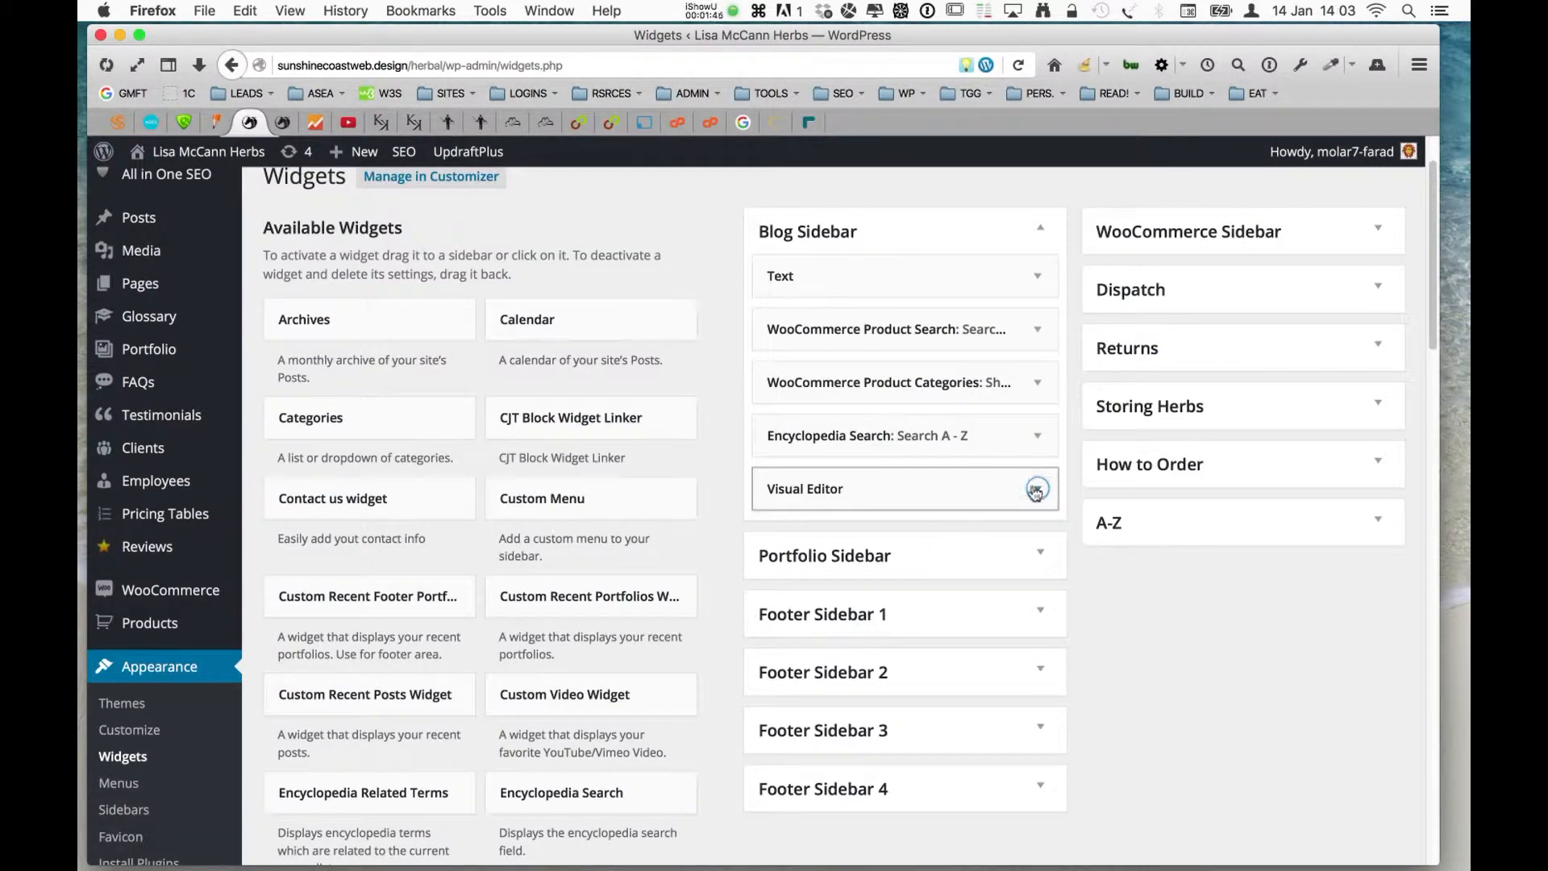
click(1036, 488)
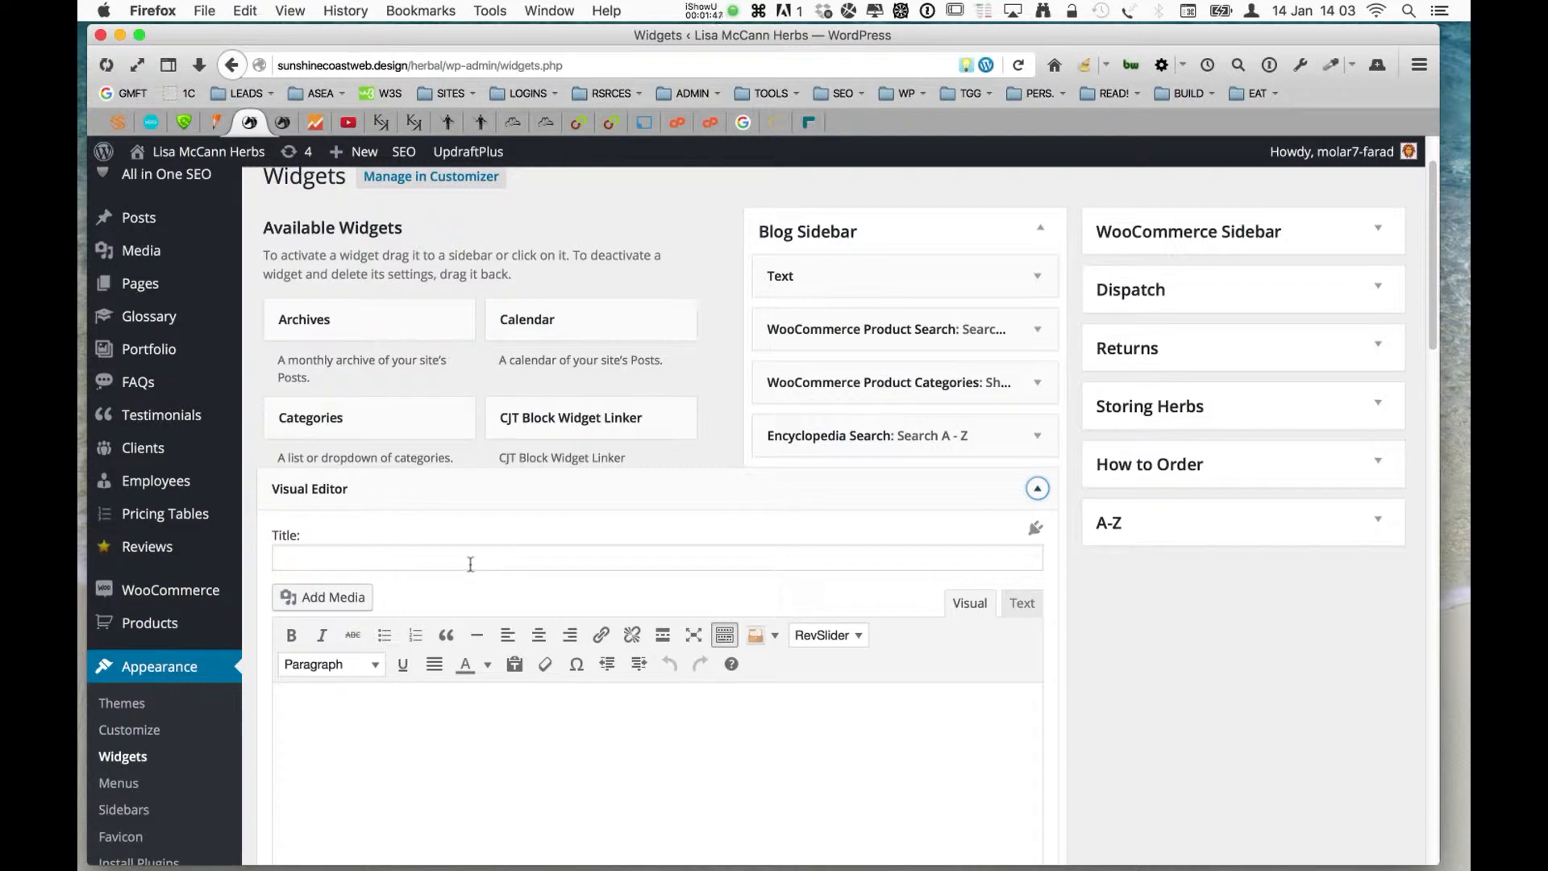
click(326, 557)
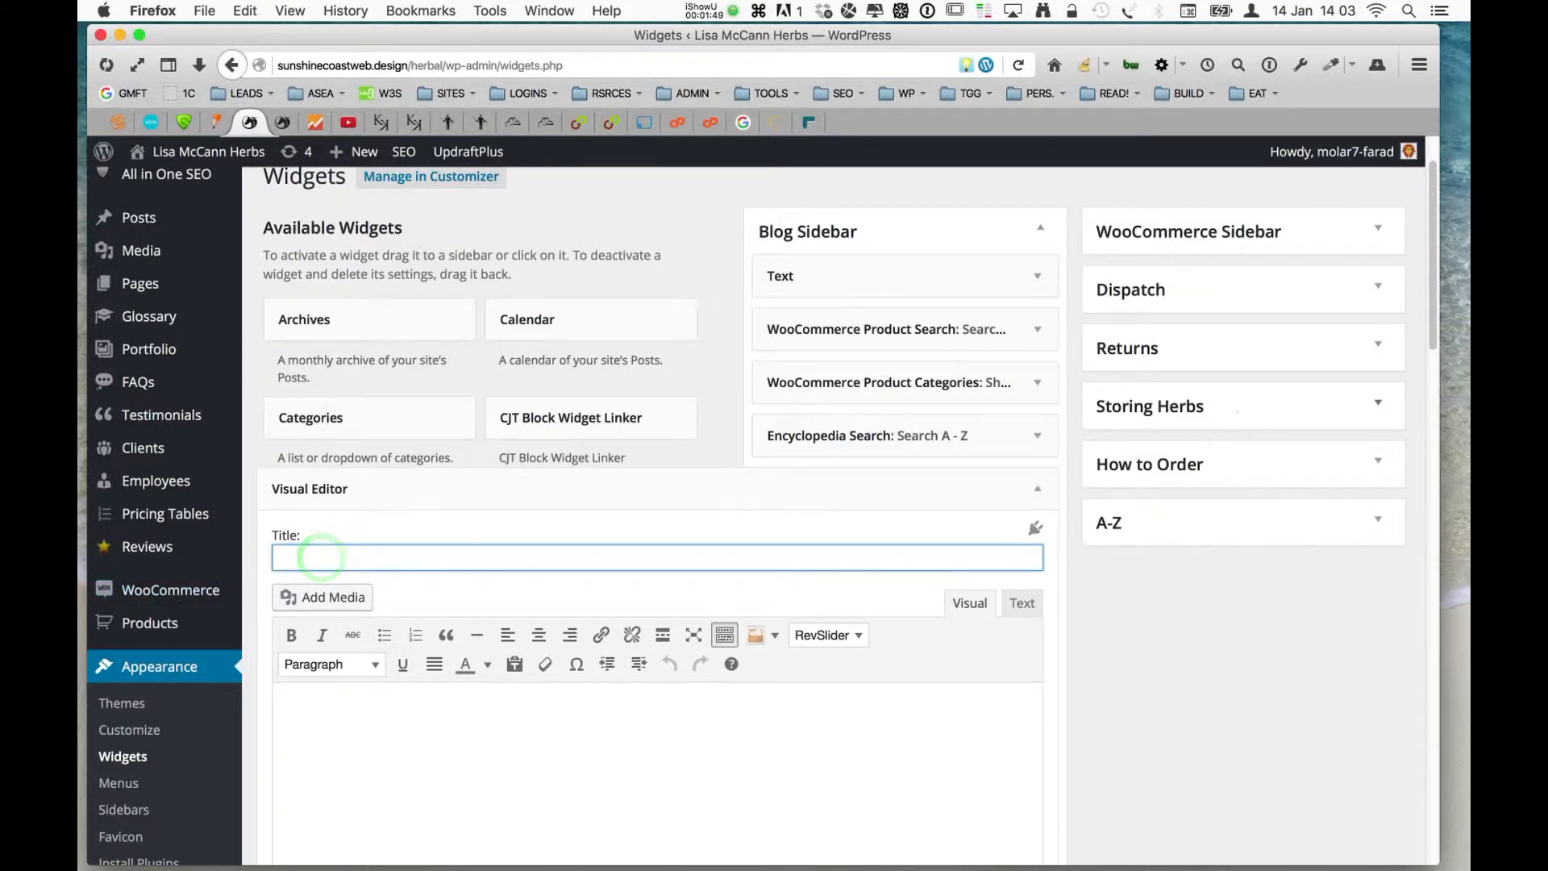
text(test)
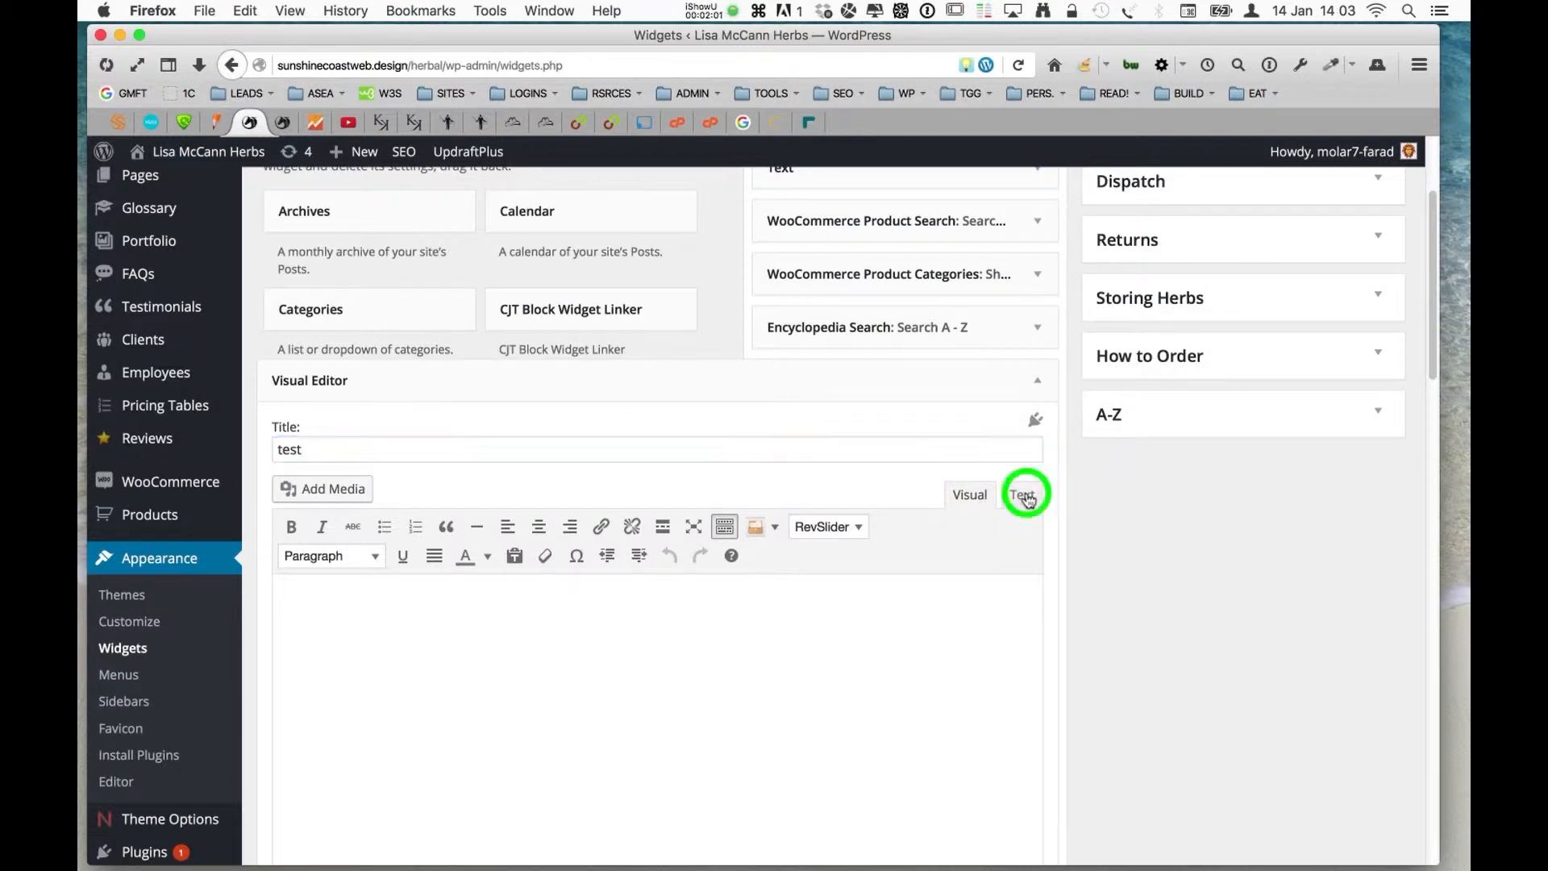
Toggle Text and back to Visual, then type two lines of placeholder text
click(1021, 494)
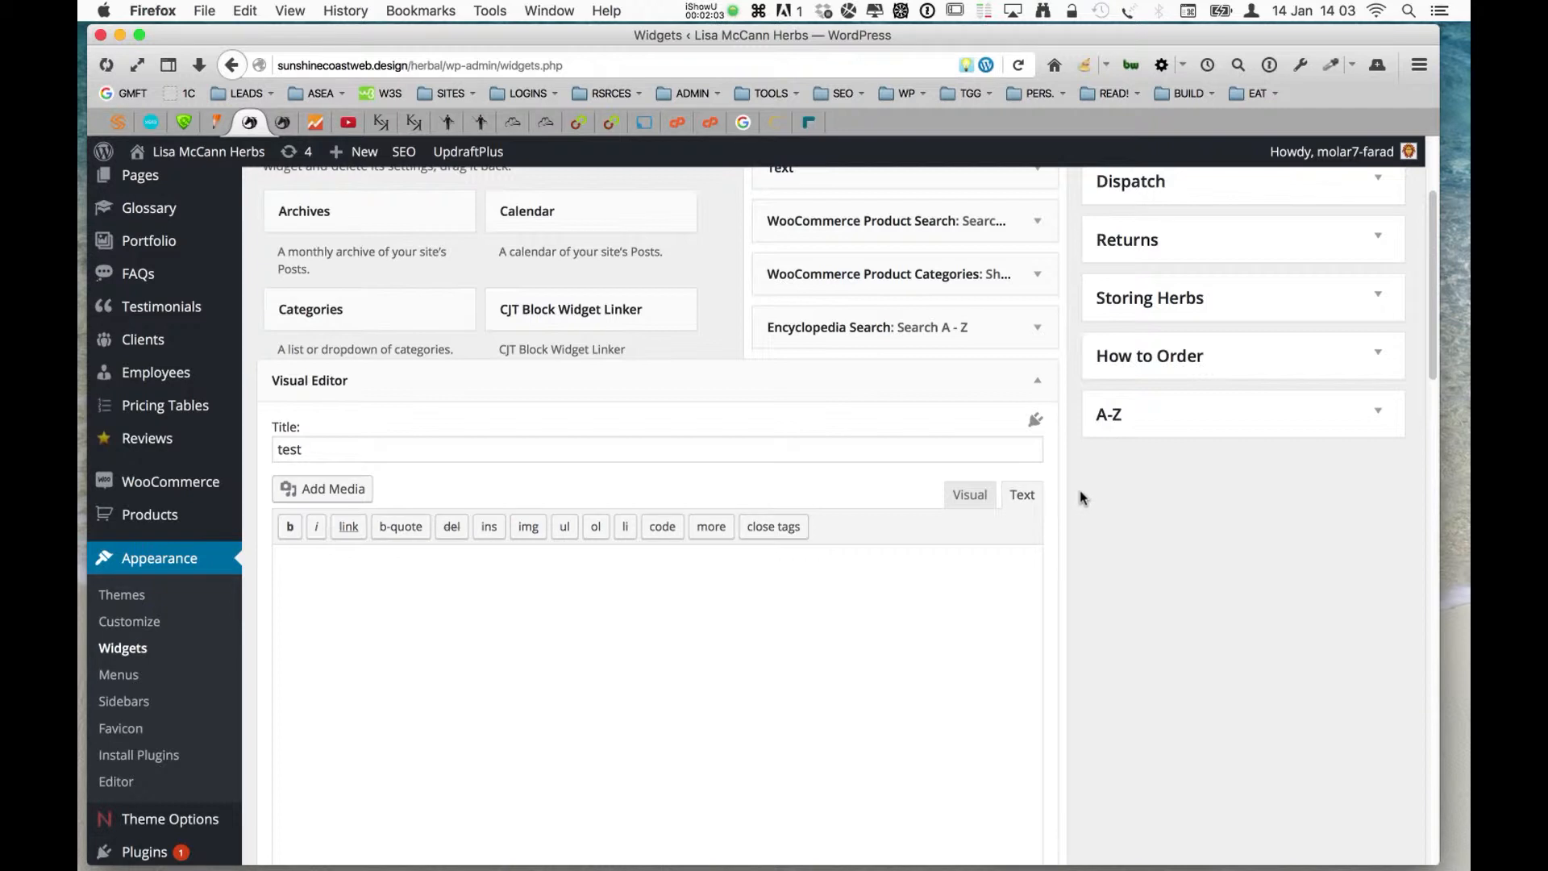
click(968, 494)
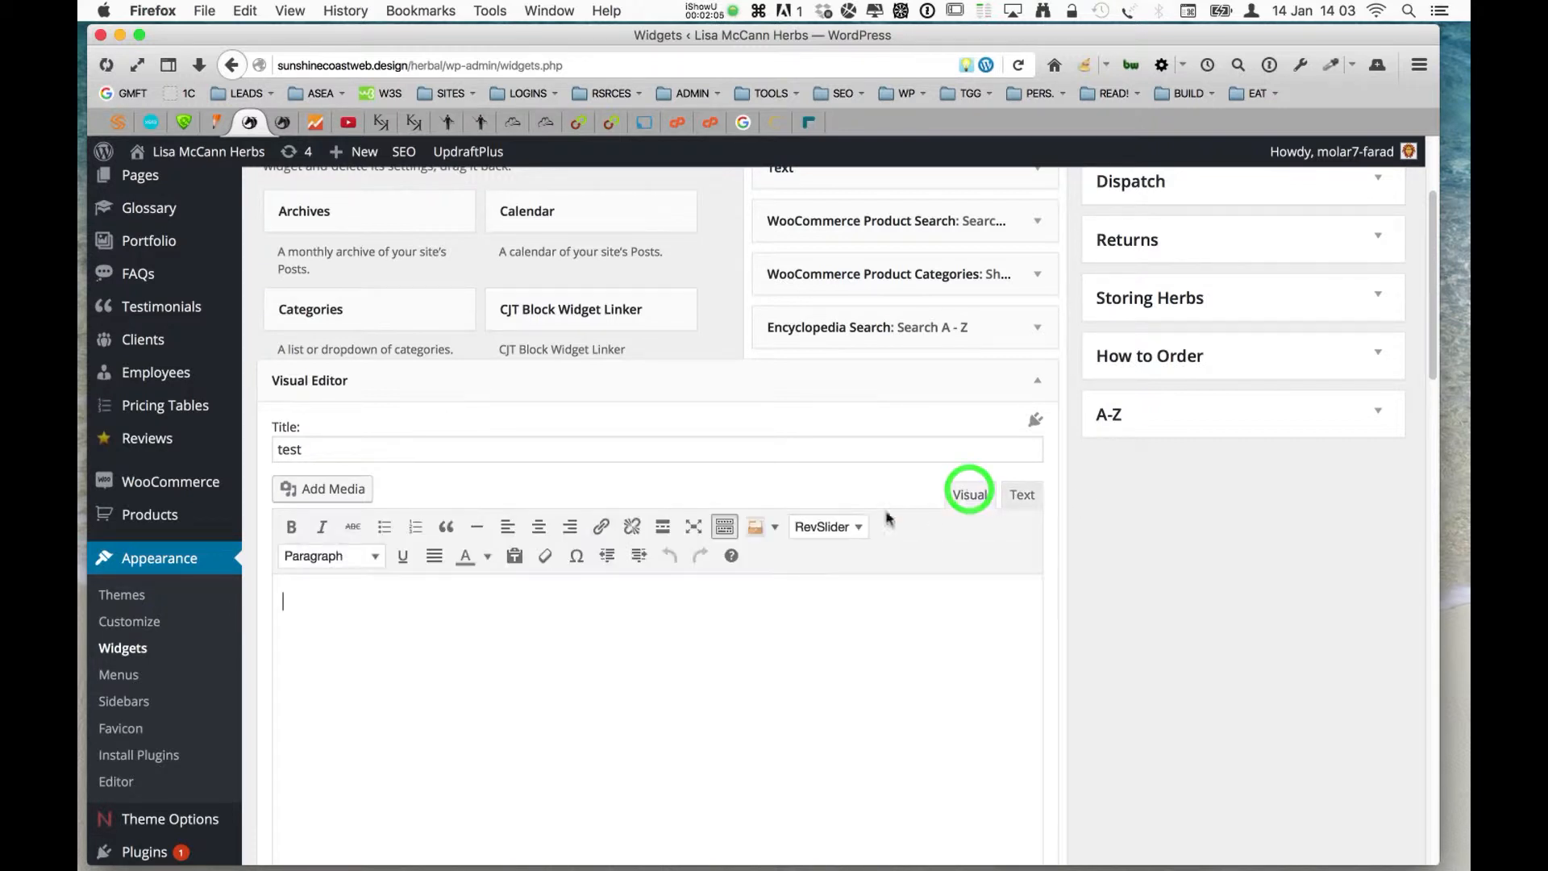
mouse_move(489, 503)
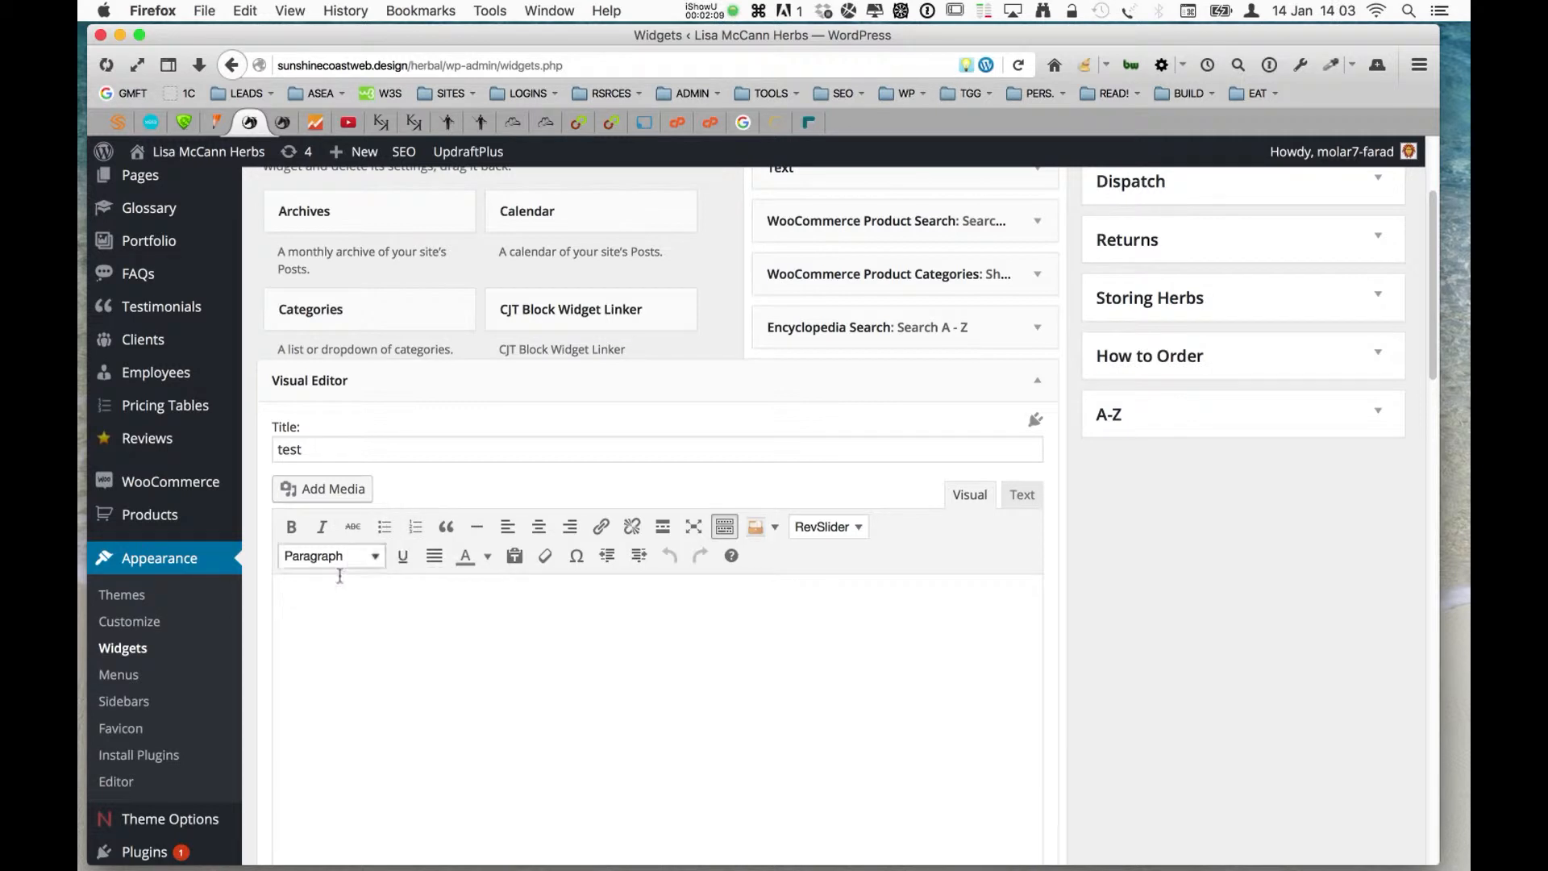
text(fd)
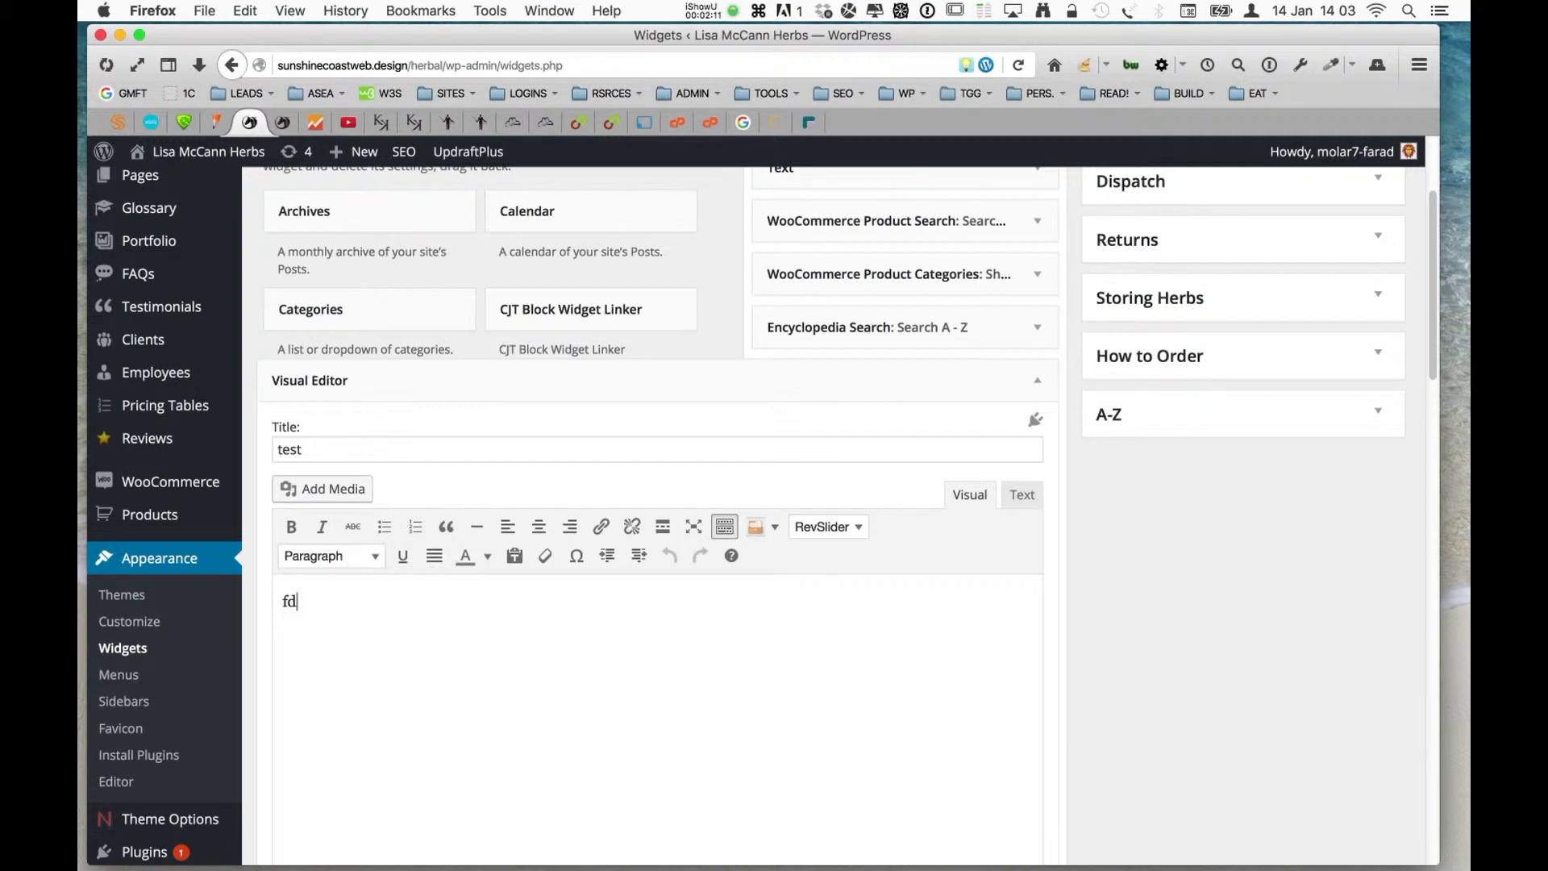
text(gdfgjdfgjdghj)
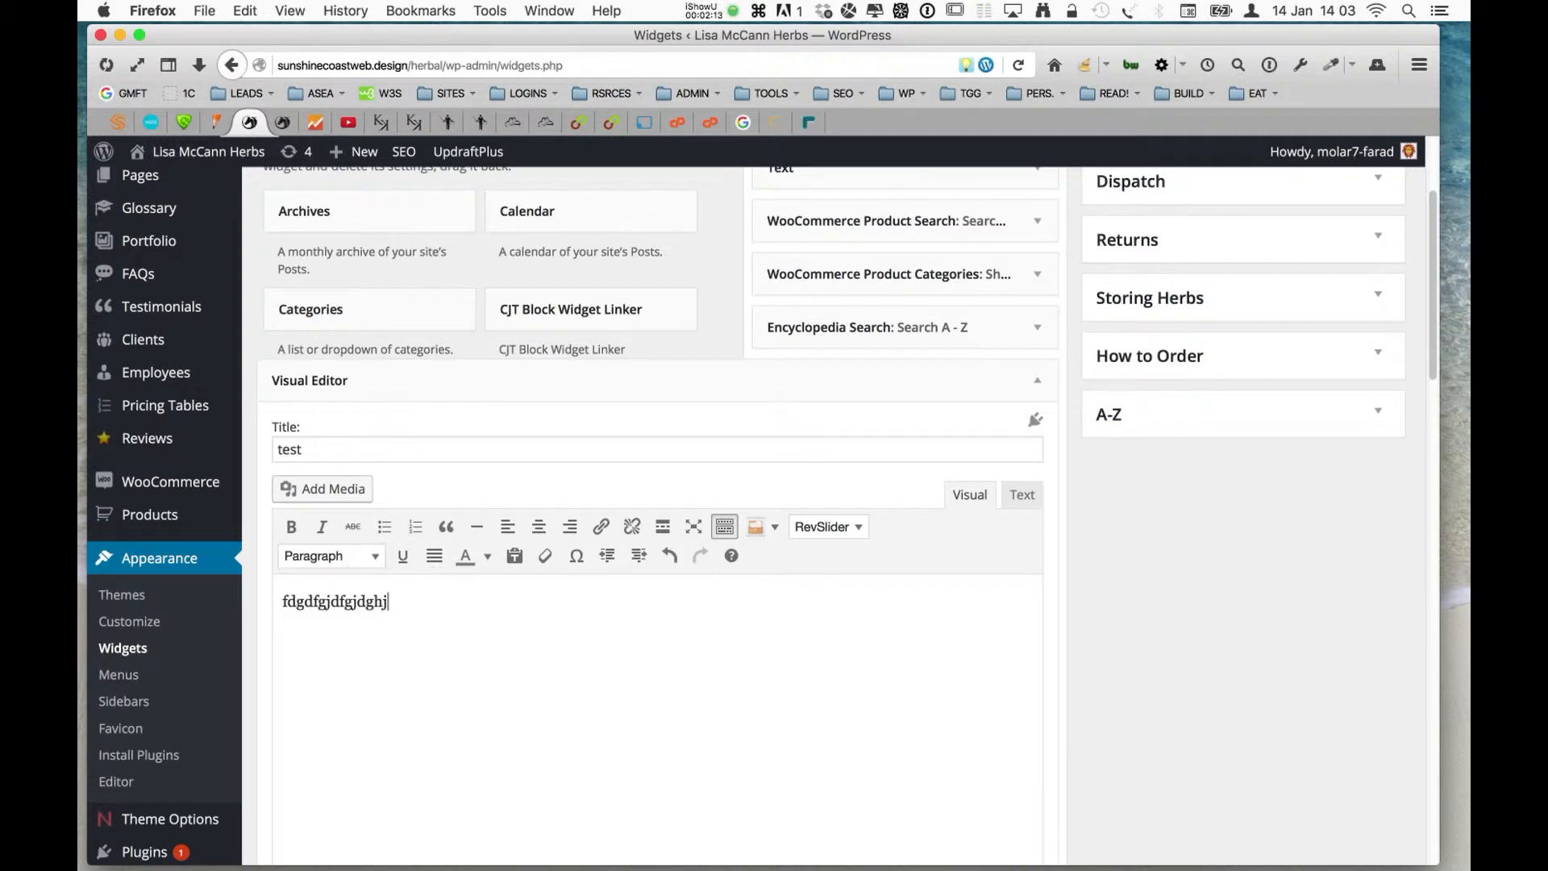
text(sdfgh)
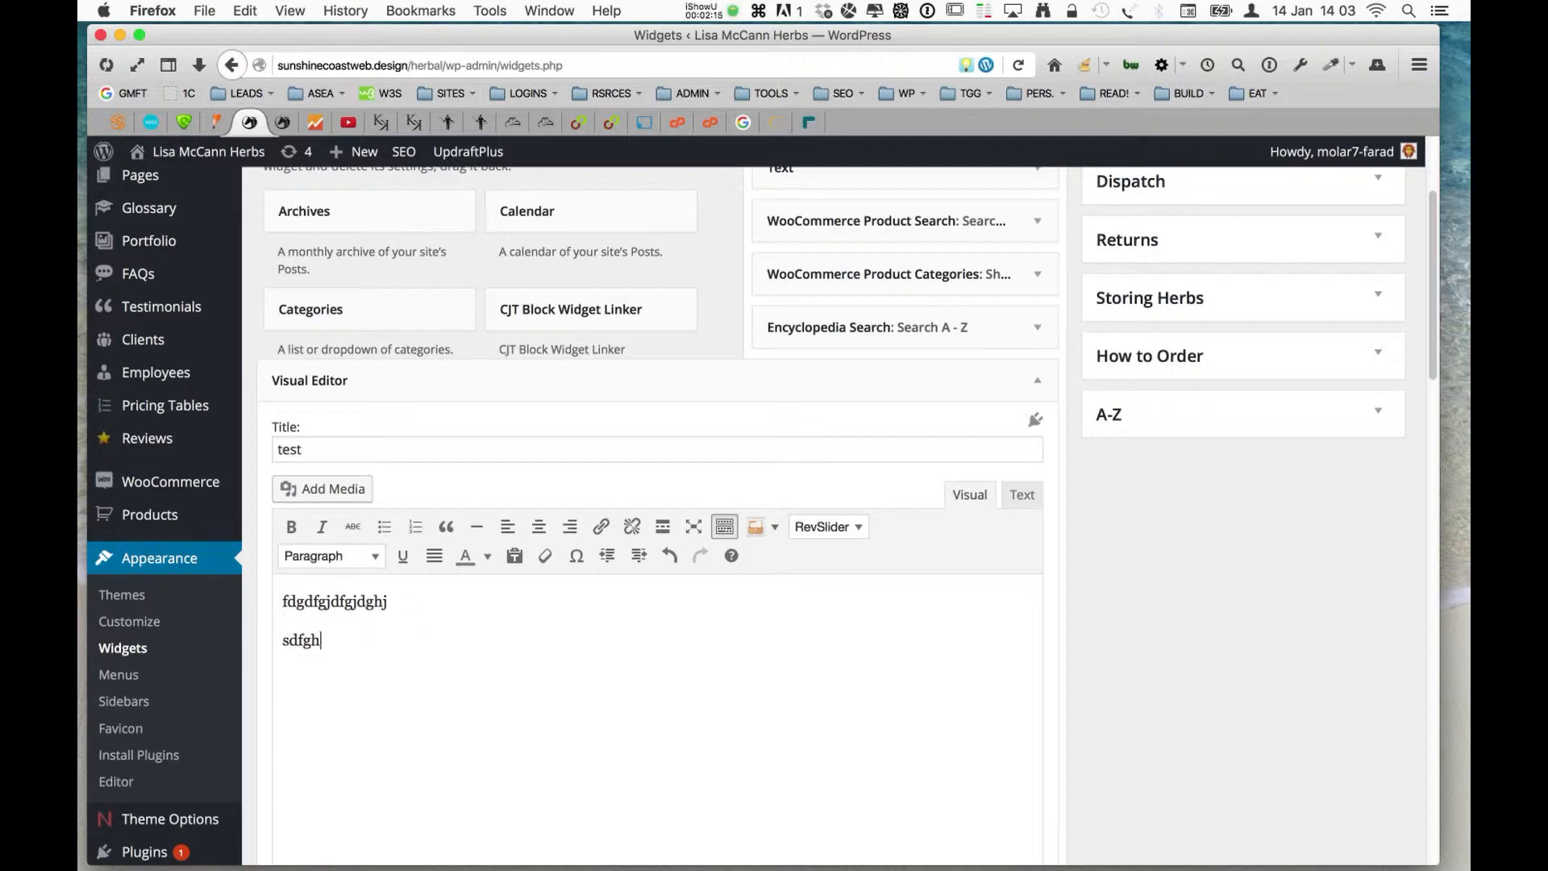
text(fghfgdh)
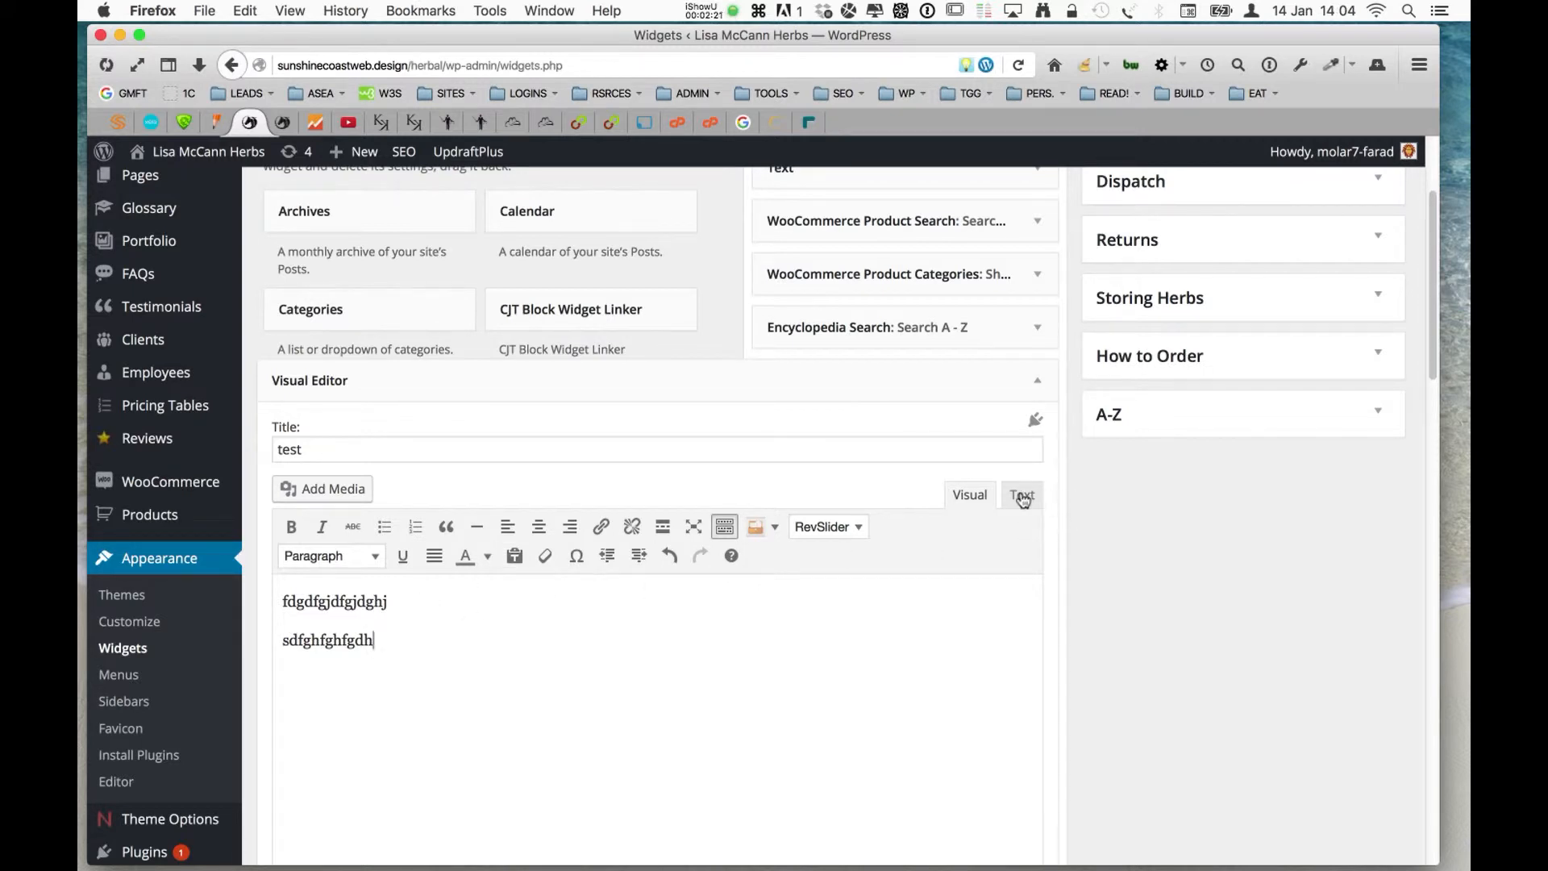
In the Text view, type <br> tags after the first line, then return to Visual
click(1022, 494)
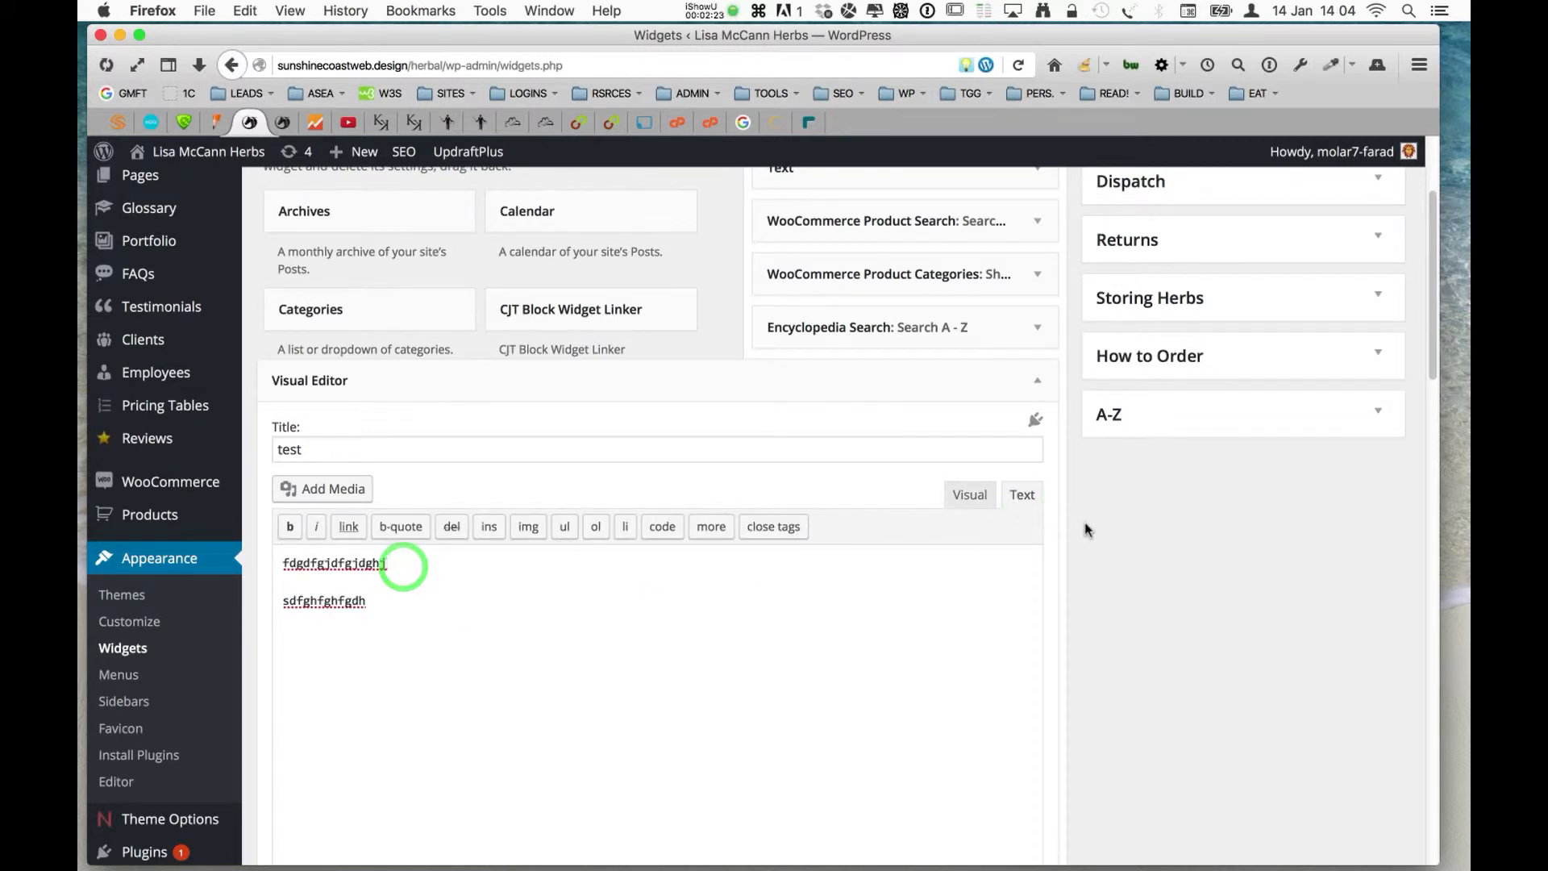
text(<br>)
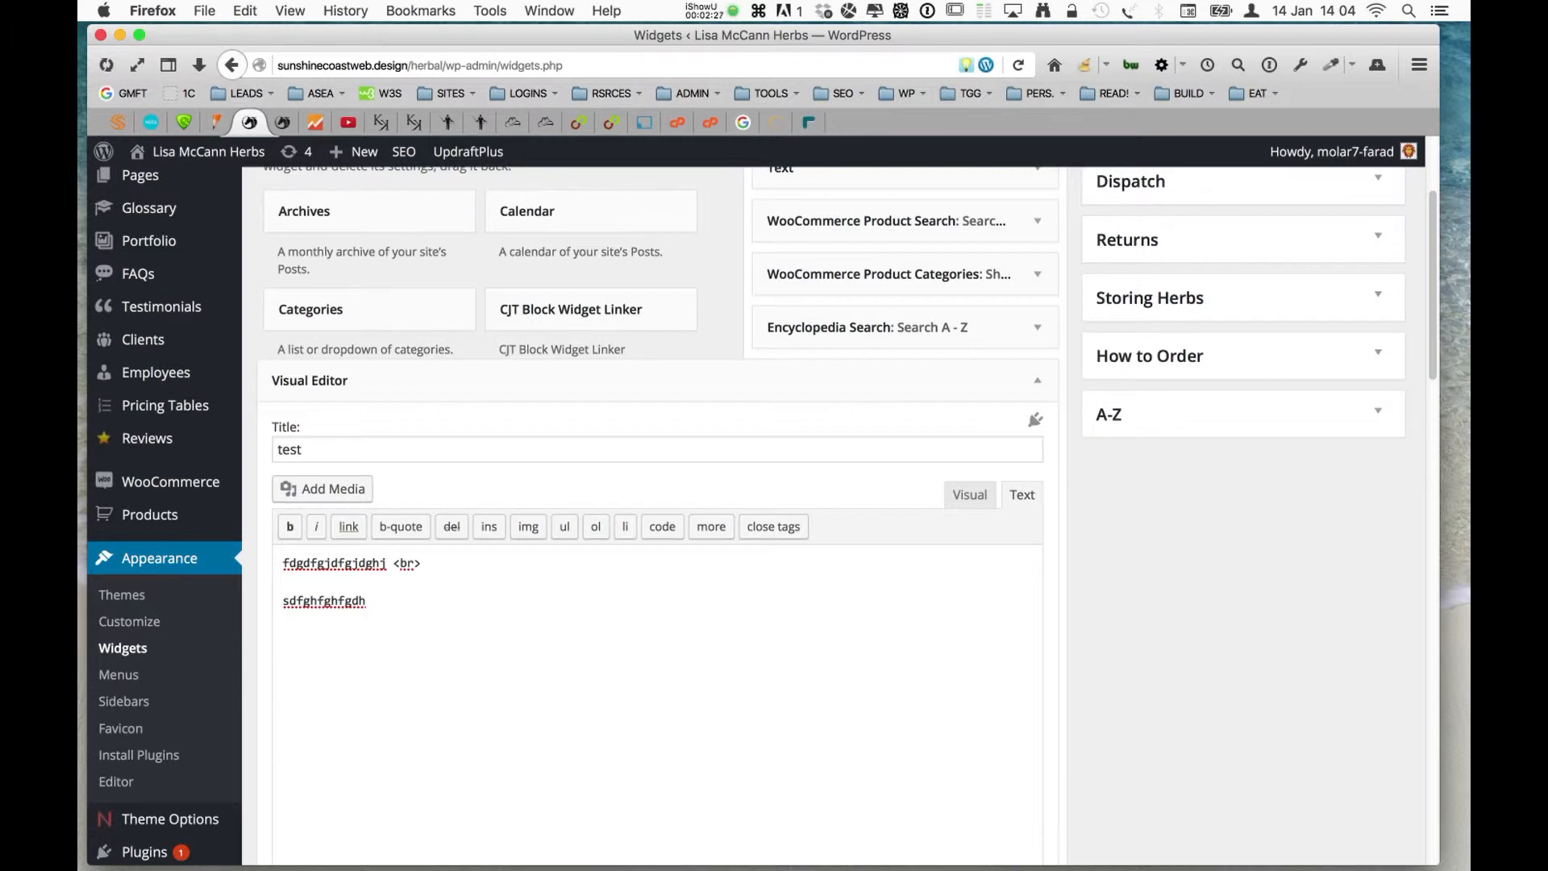
text(<)
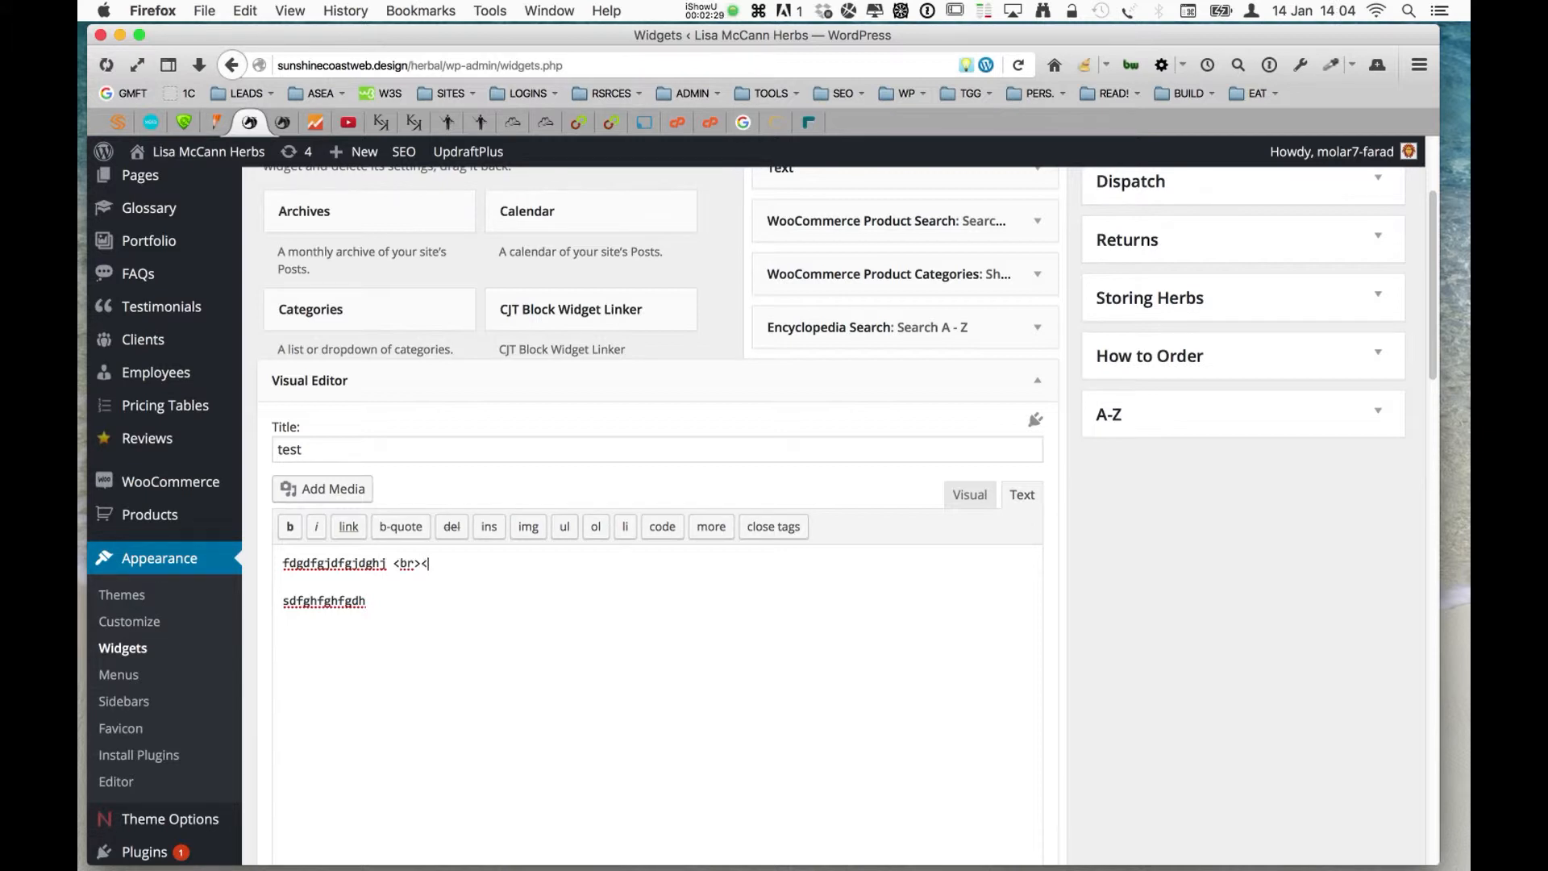
text(brr>)
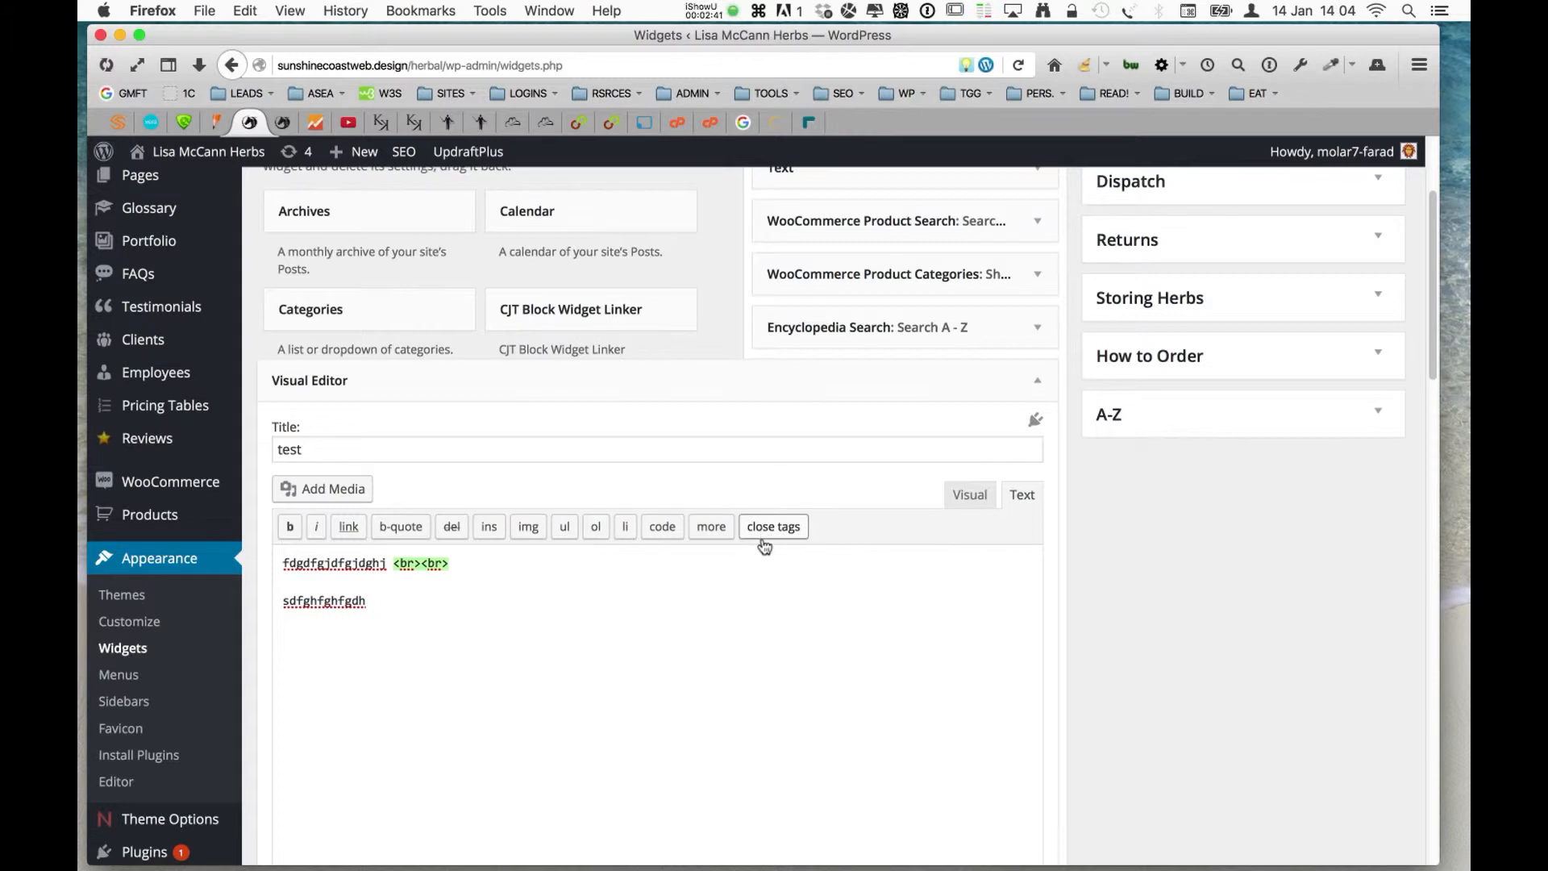
click(967, 494)
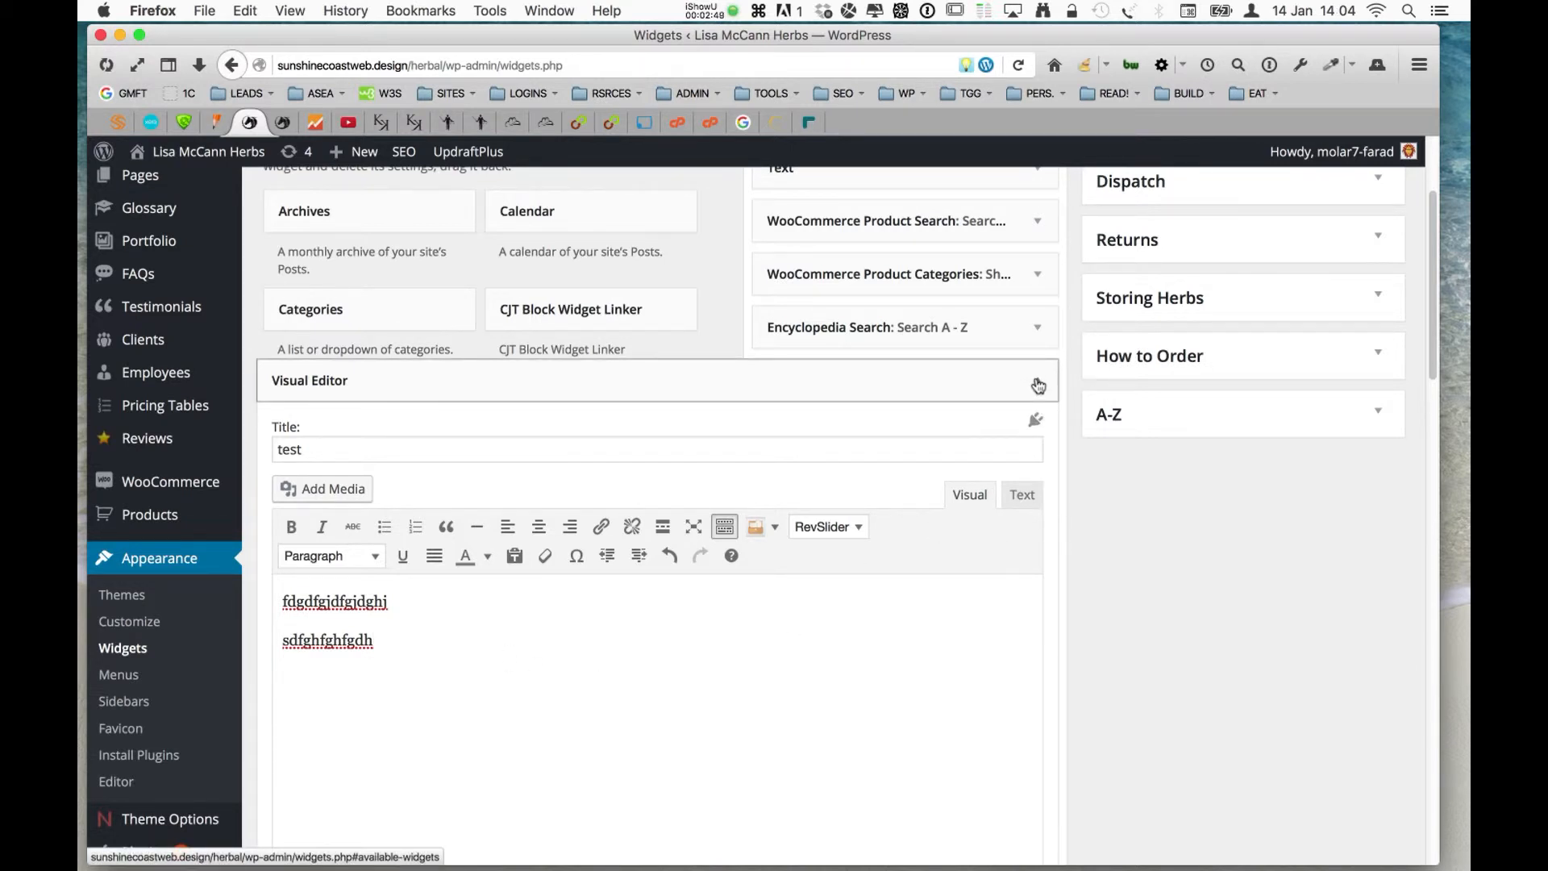
mouse_move(600, 527)
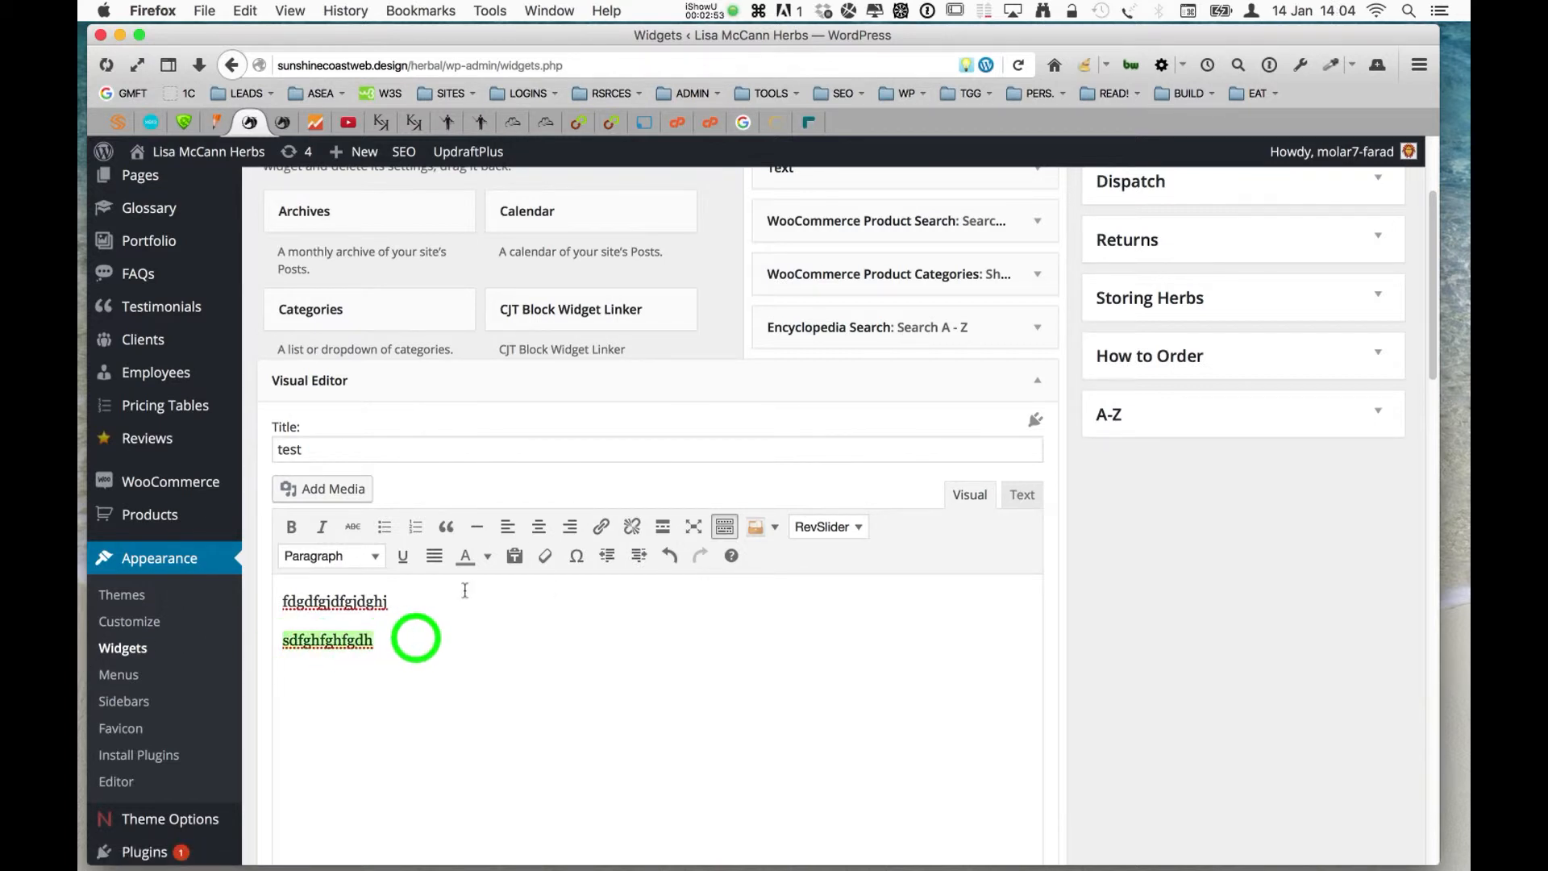
Link the second line to Members Specials and put the cursor in the first line
click(600, 527)
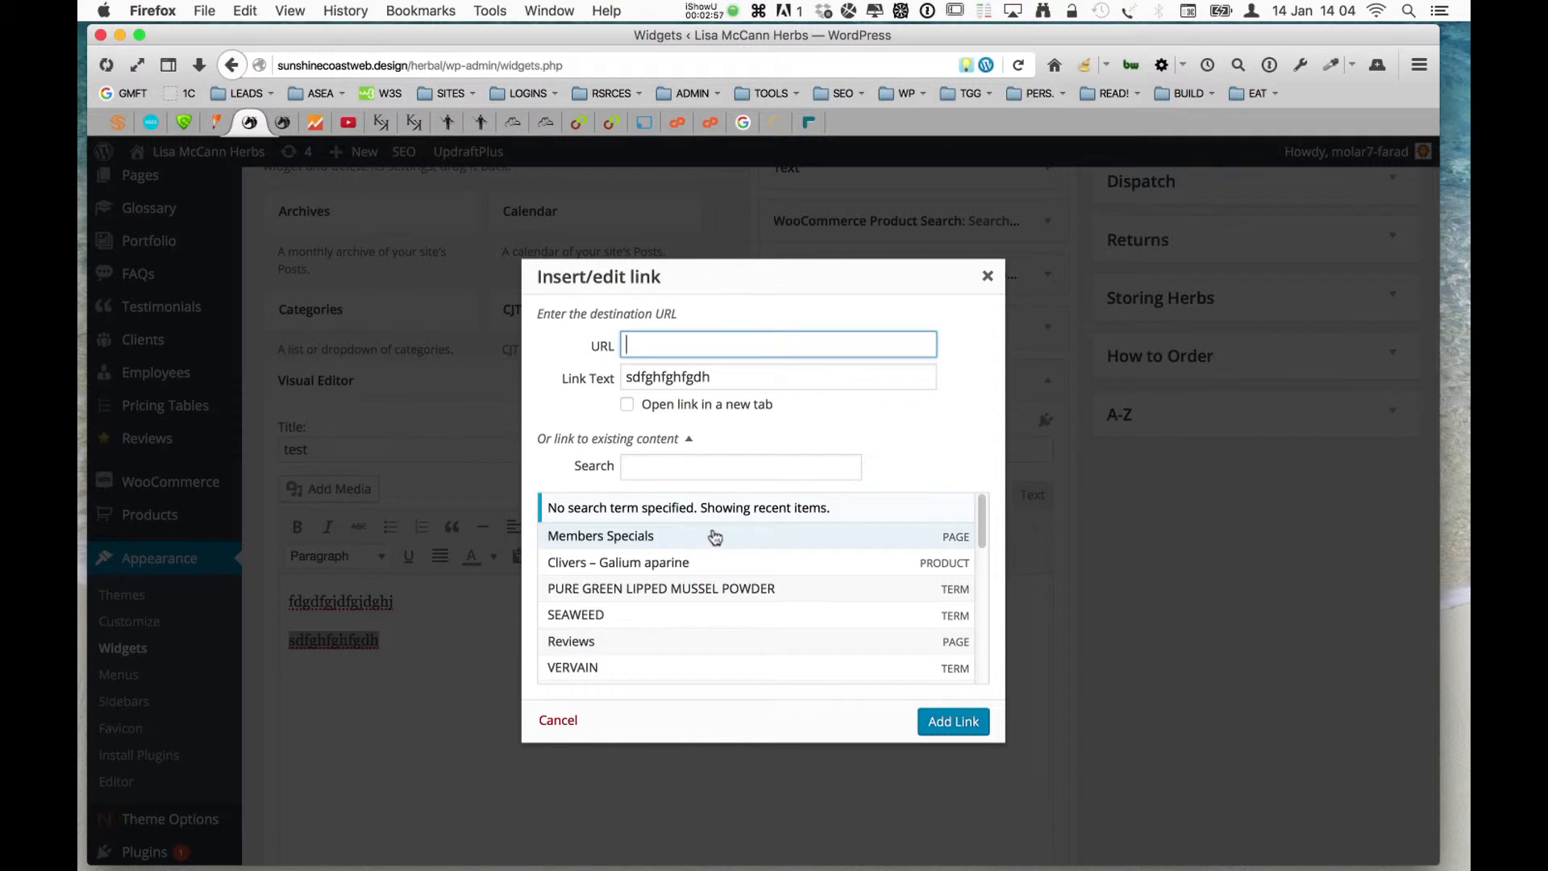
click(600, 535)
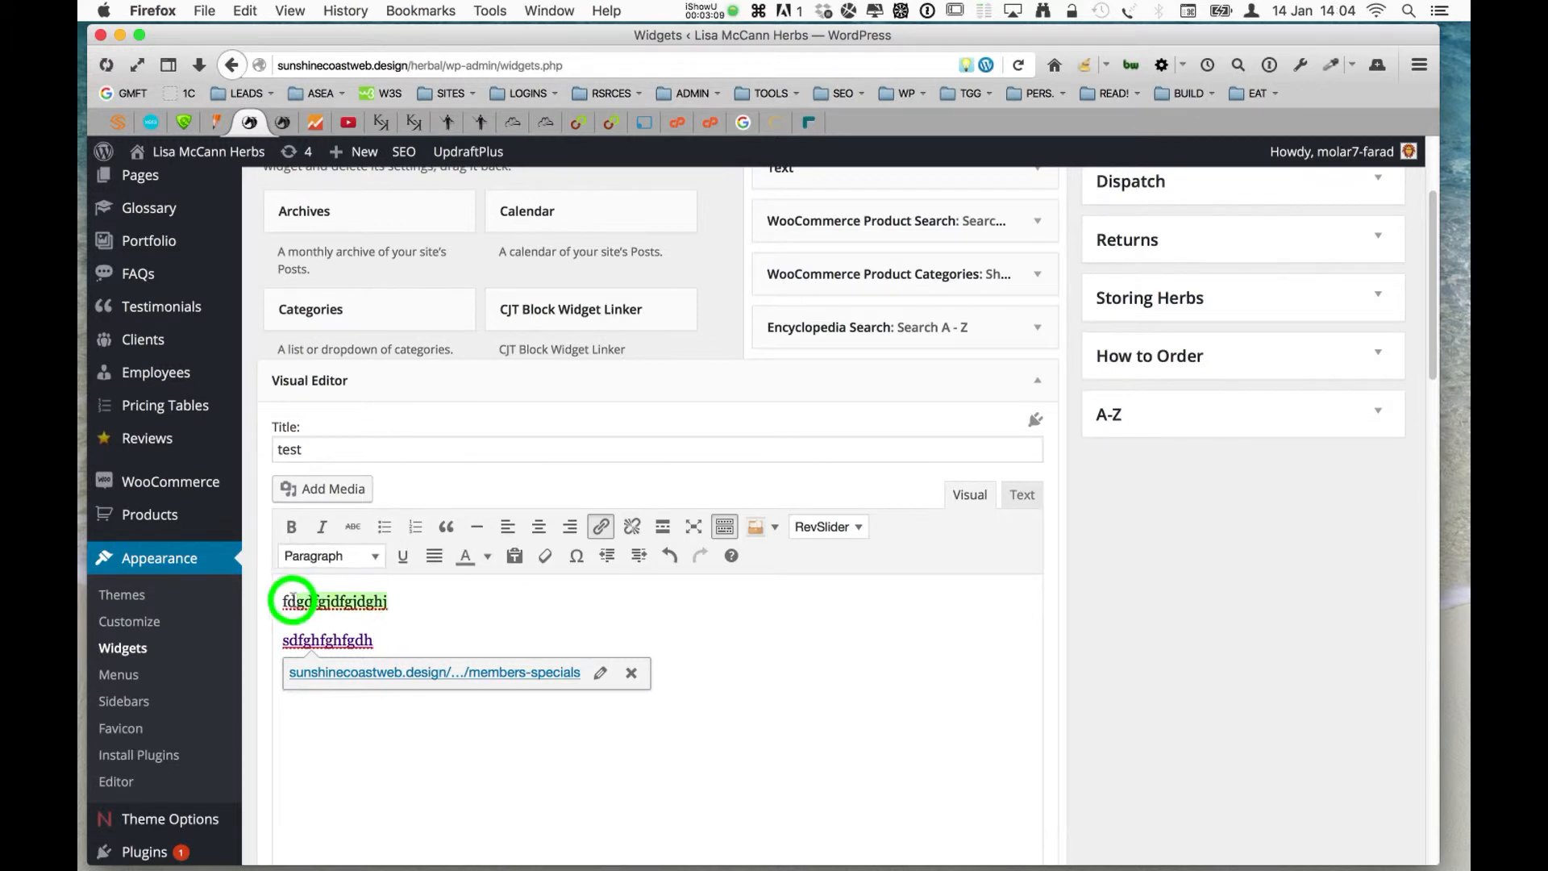
click(331, 554)
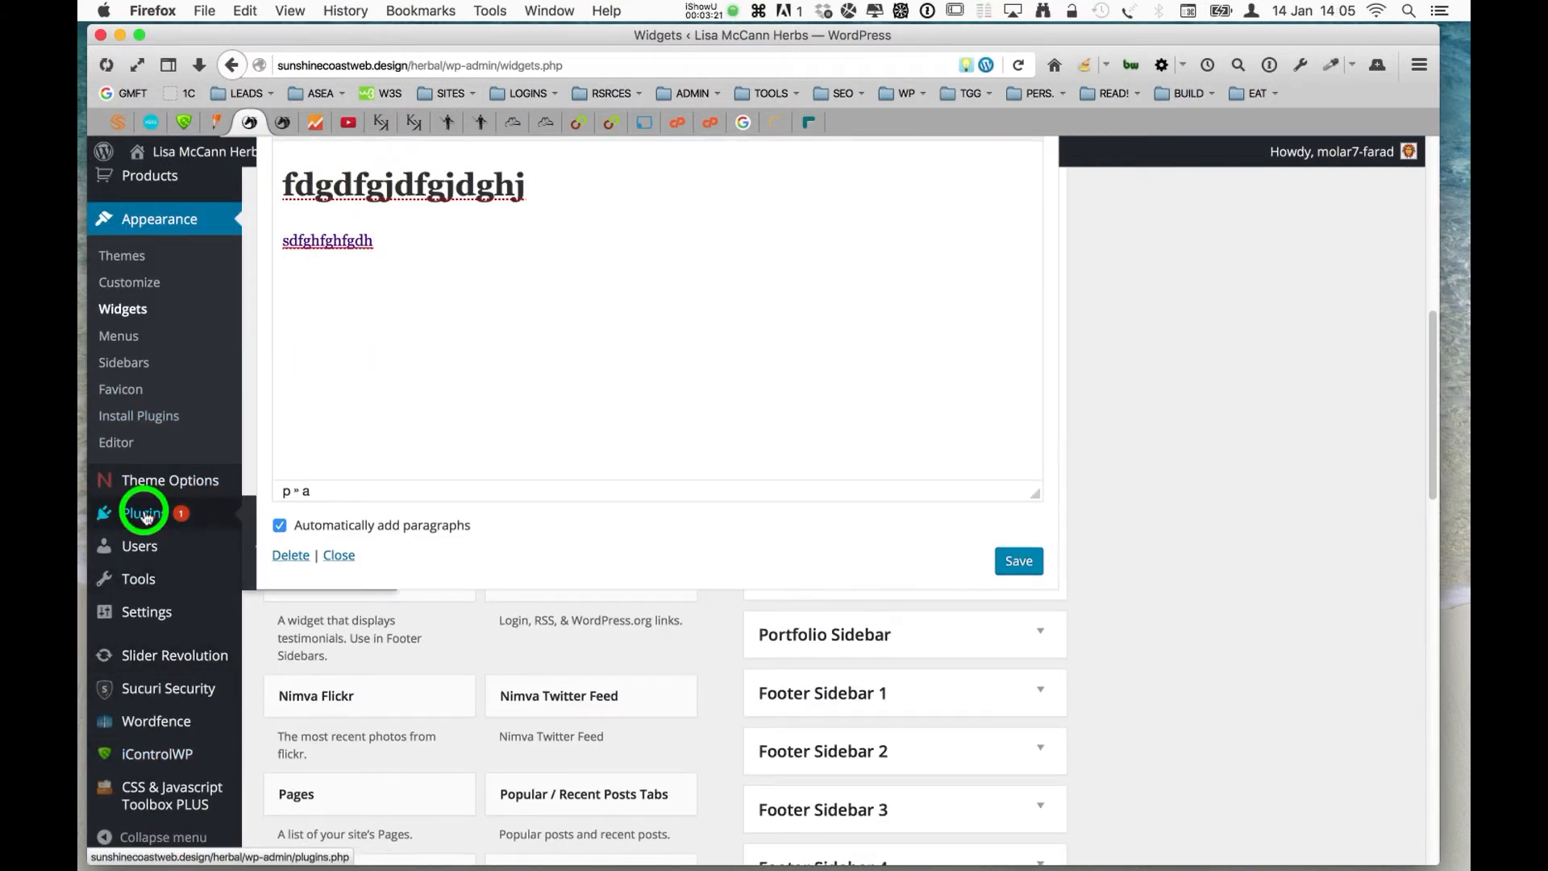
Open the installed plugins list and highlight the Black Studio TinyMCE Widget entry
click(144, 513)
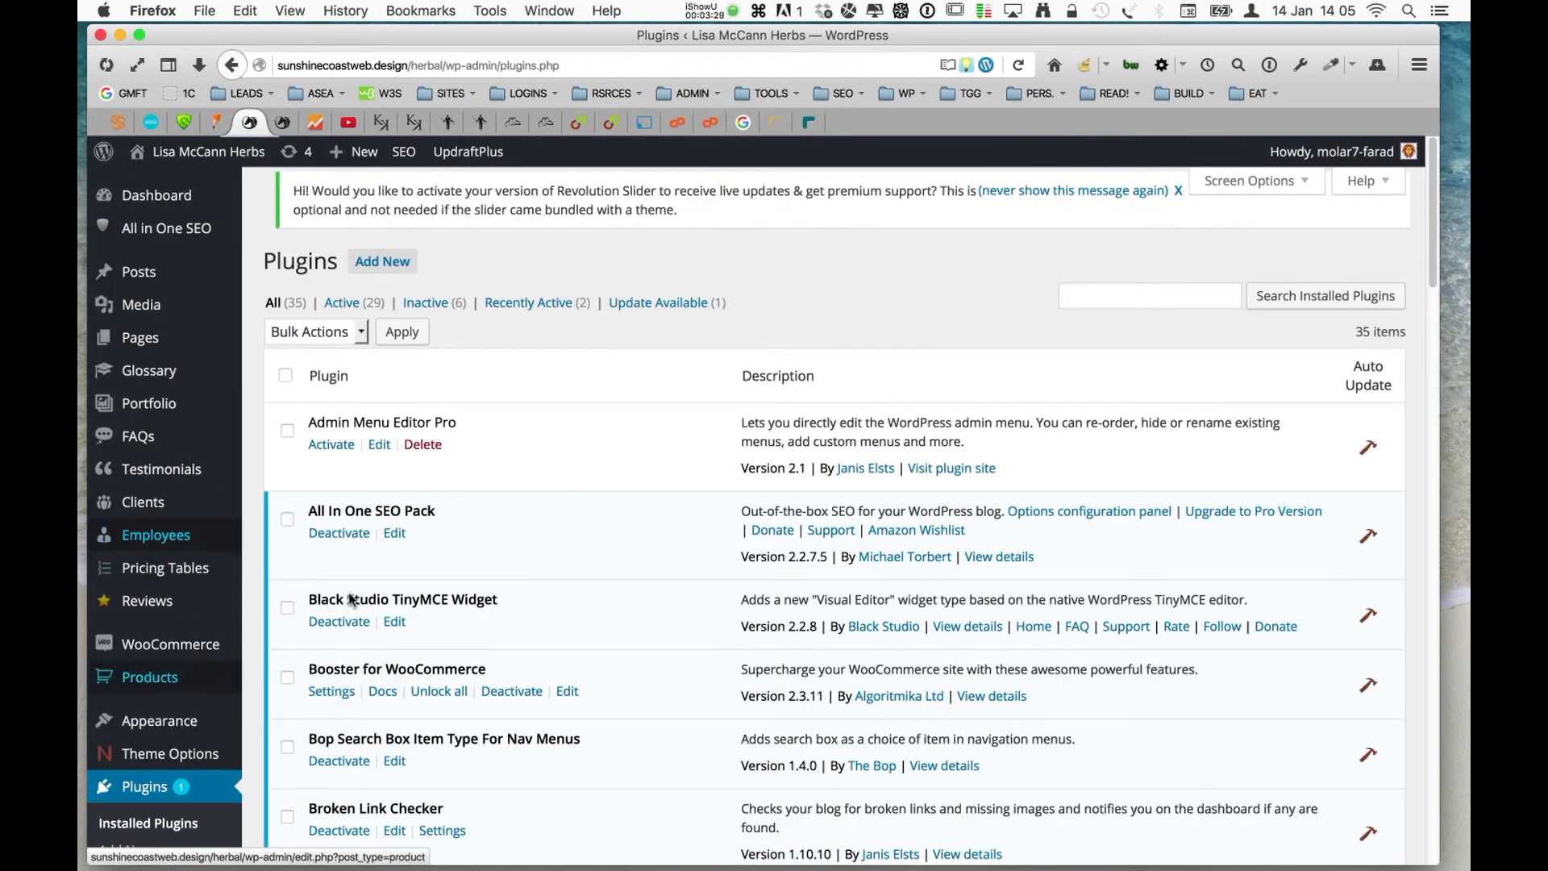
scroll(down, 3)
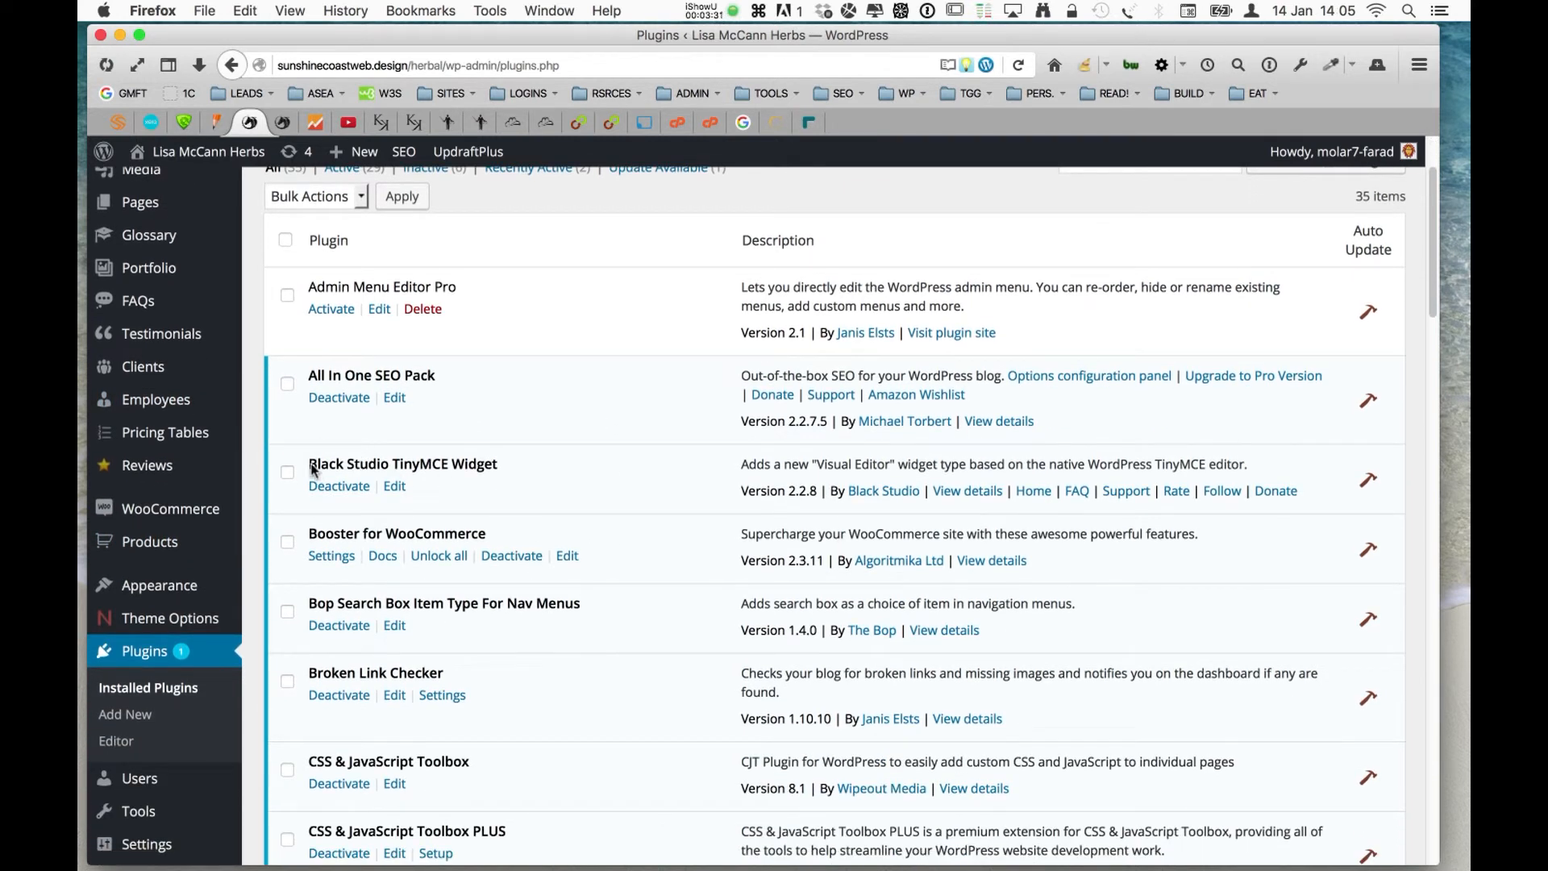
double_click(402, 463)
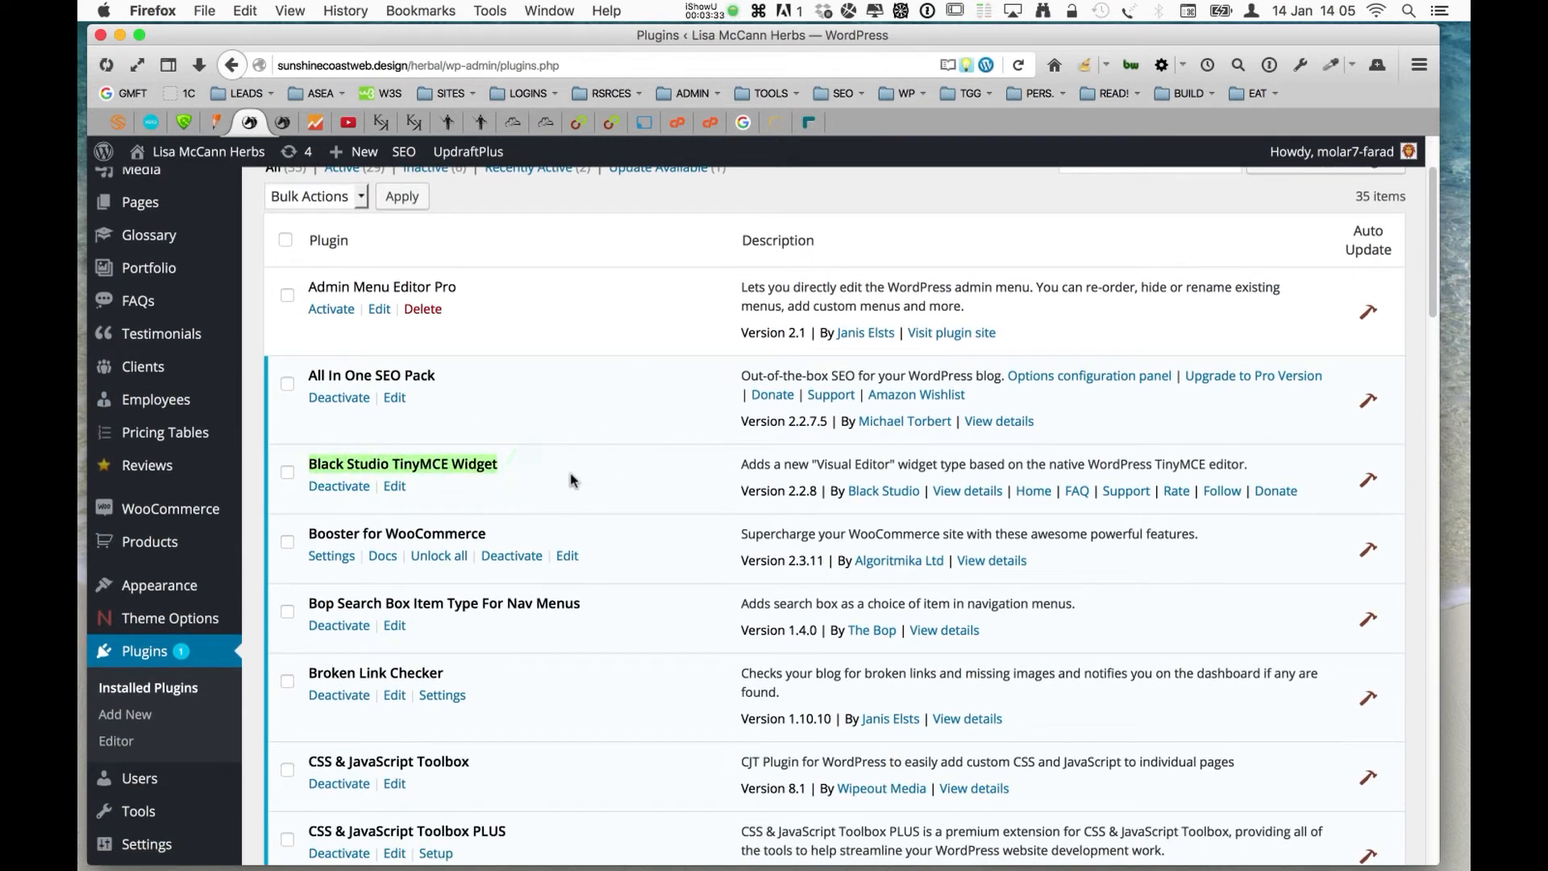